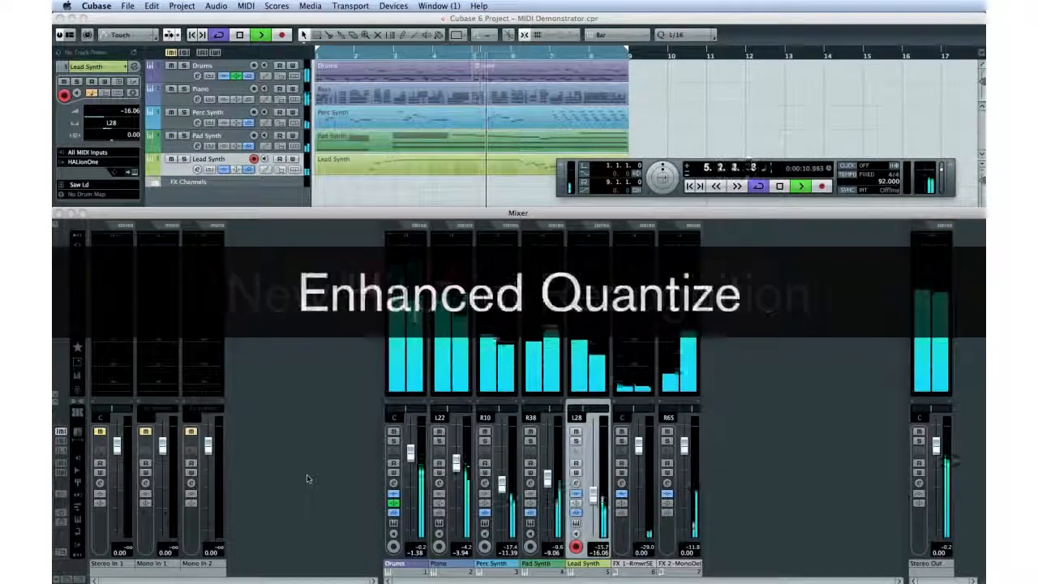
Close the Bass Key Editor and open the HALion Sonic SE 01 part for note editing
left_click(800, 186)
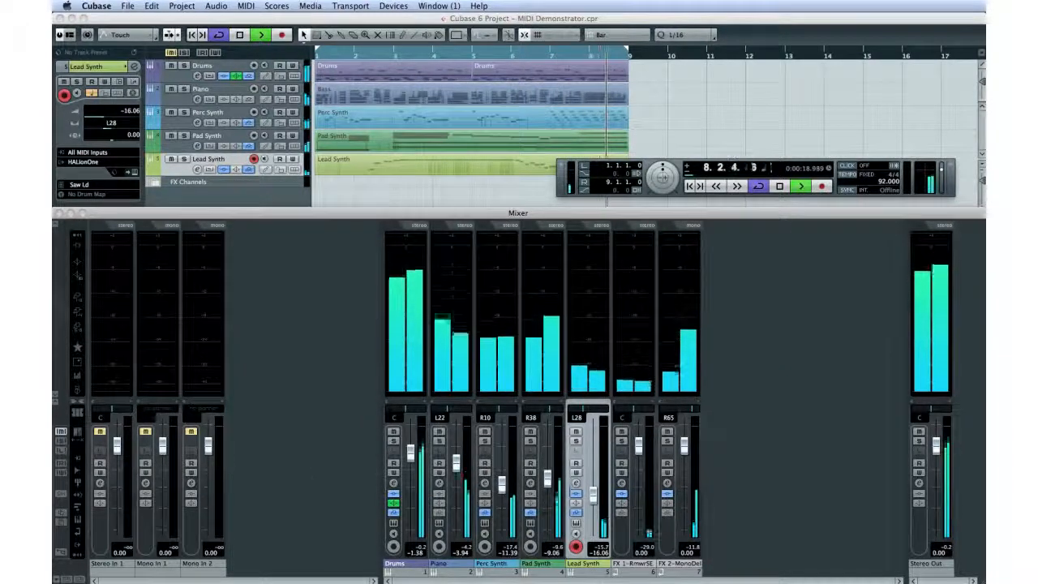
left_click(778, 187)
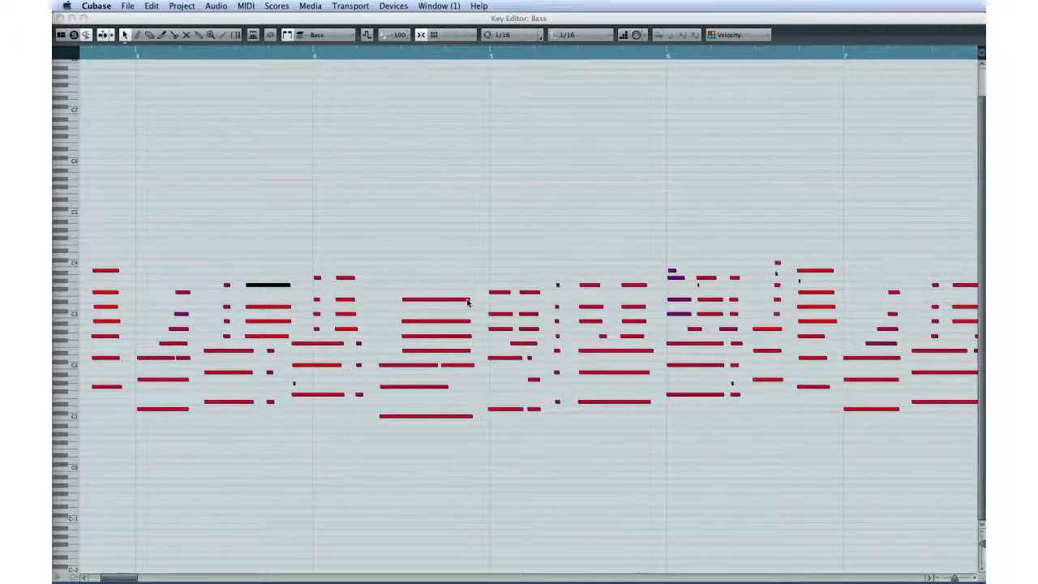
mouse_move(376, 341)
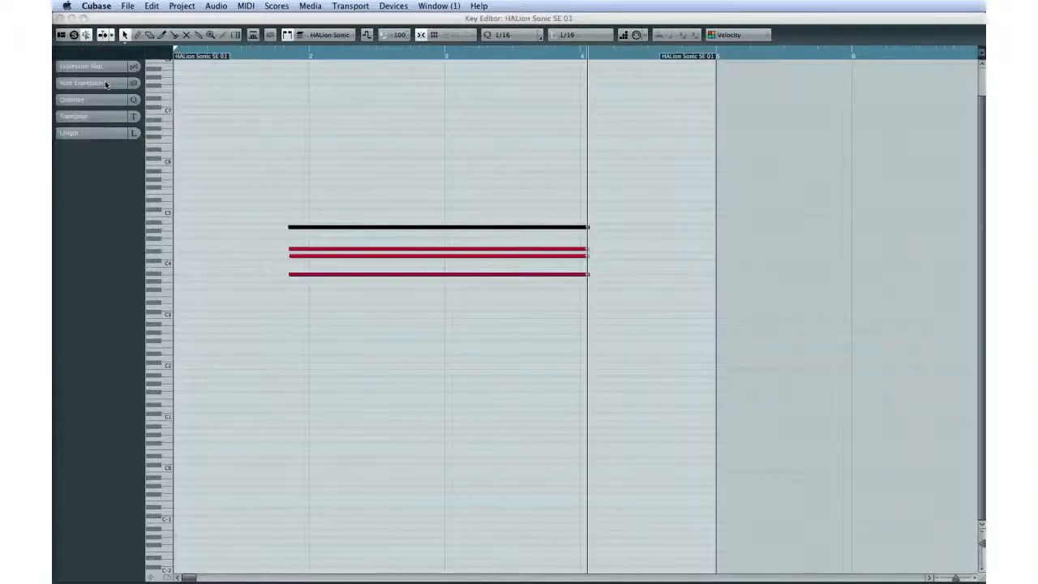
Expand Note Expression and switch the note's edited curve from Modulation (CC 1) to Pitchbend
left_click(133, 83)
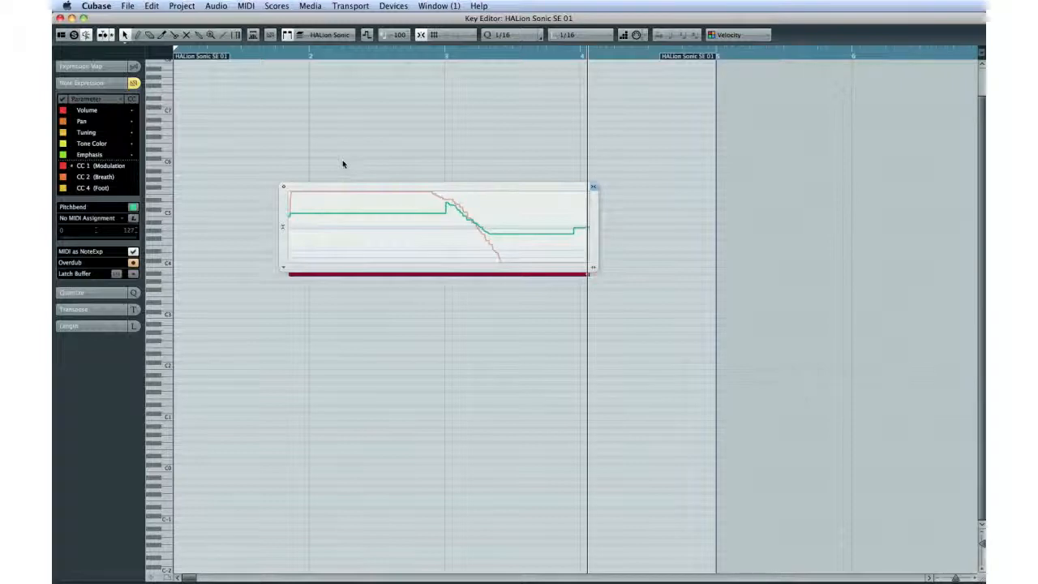
left_click(283, 268)
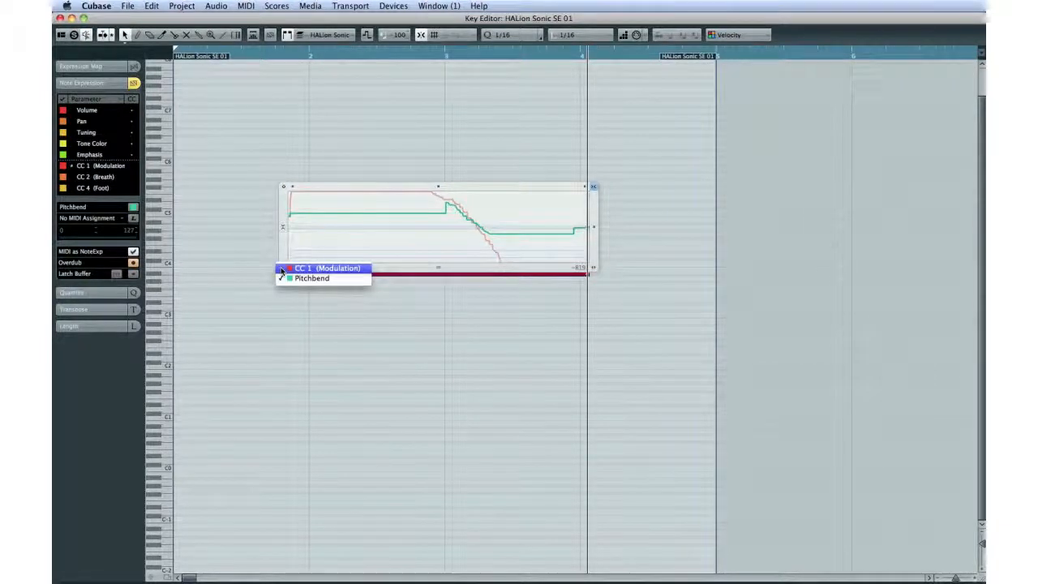
left_click(311, 278)
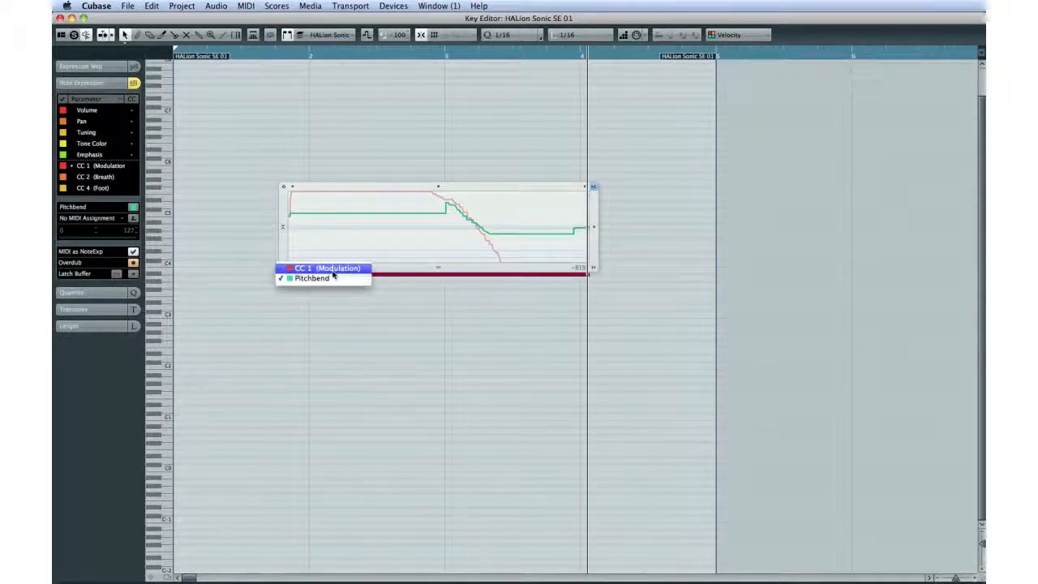
left_click(324, 267)
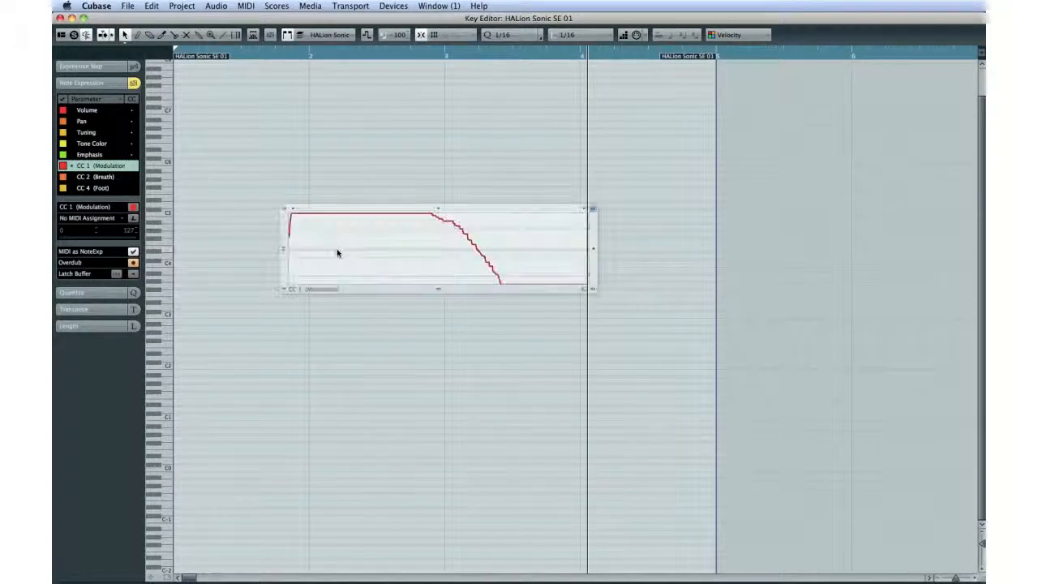
left_click(293, 289)
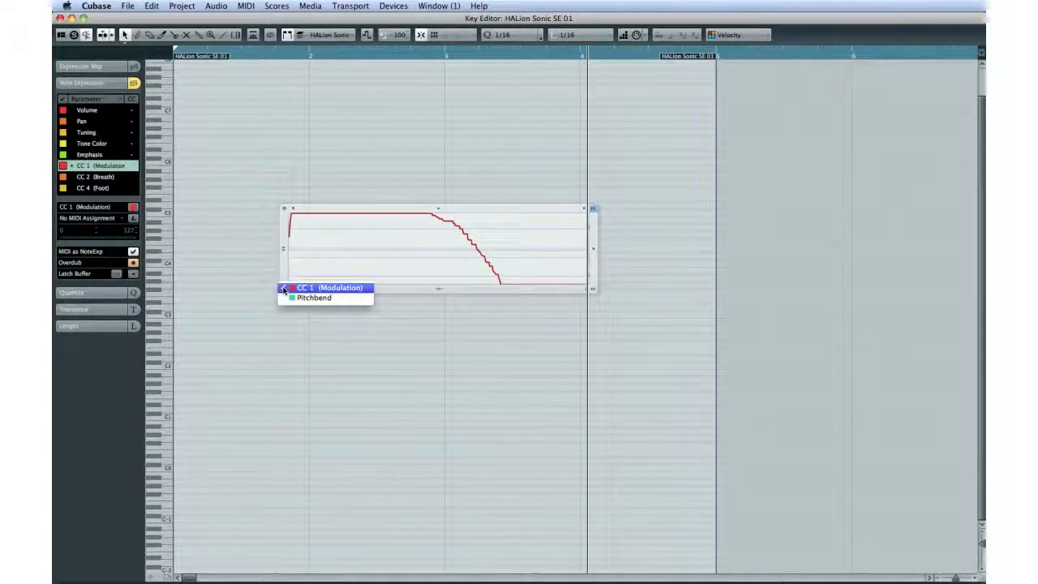
left_click(314, 297)
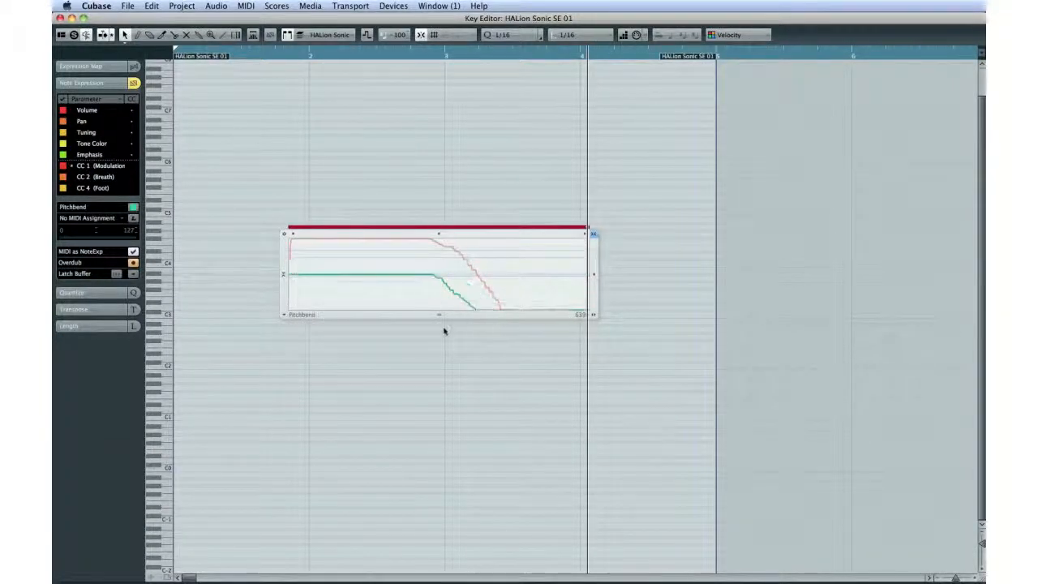
Drag the expression-carrying note later and higher, then open the four-note chord part
left_click(593, 235)
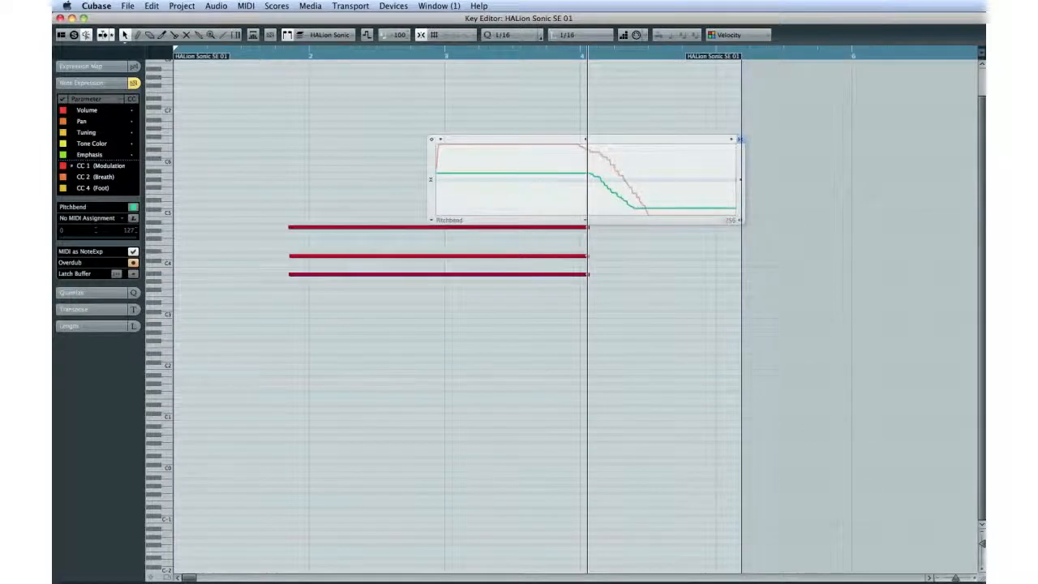
left_click(389, 256)
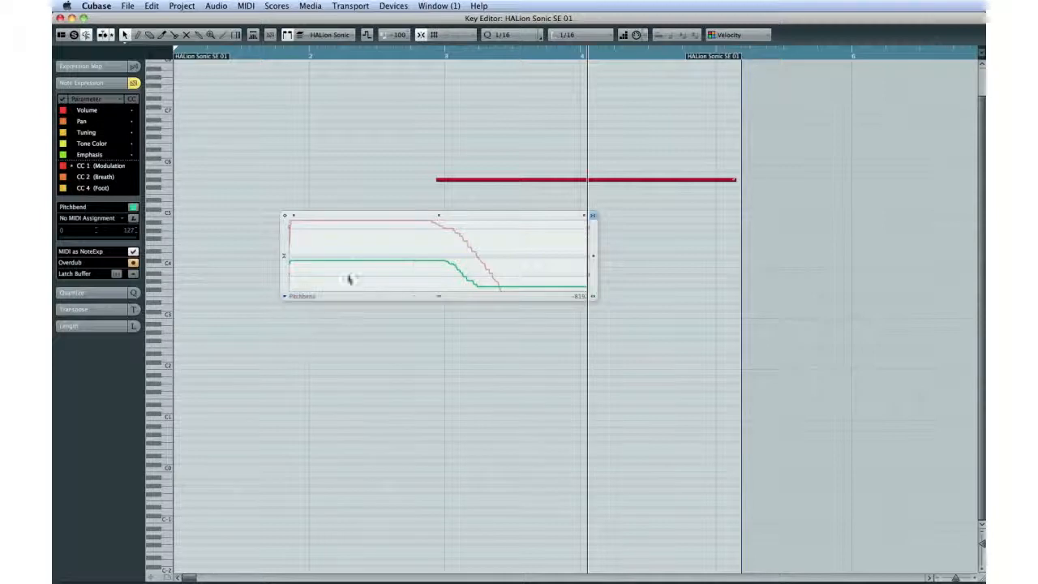
left_click(103, 166)
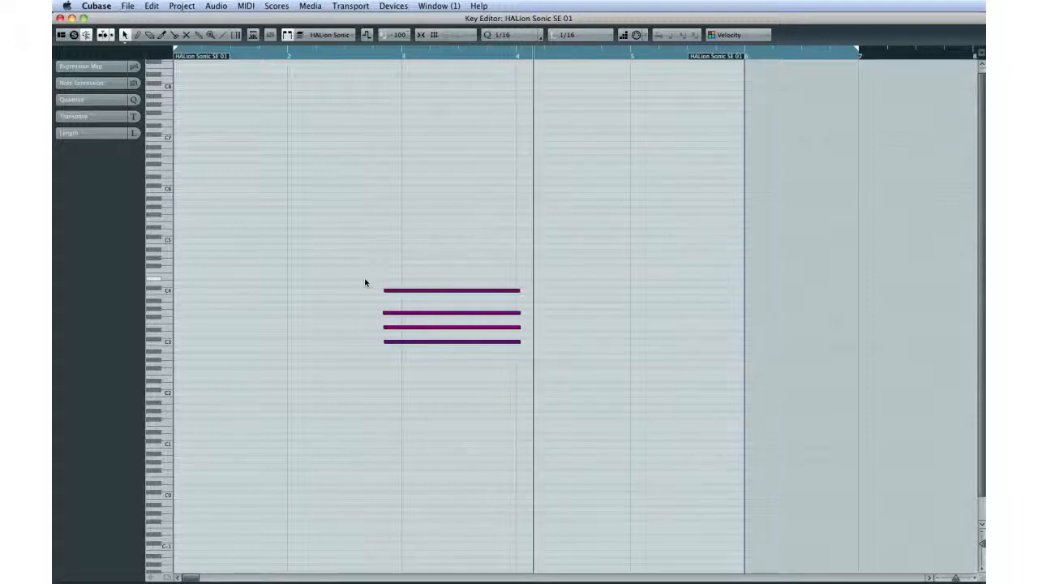
Select Pitchbend in Note Expression and draw a rising, then held curve on the top note
left_click(85, 99)
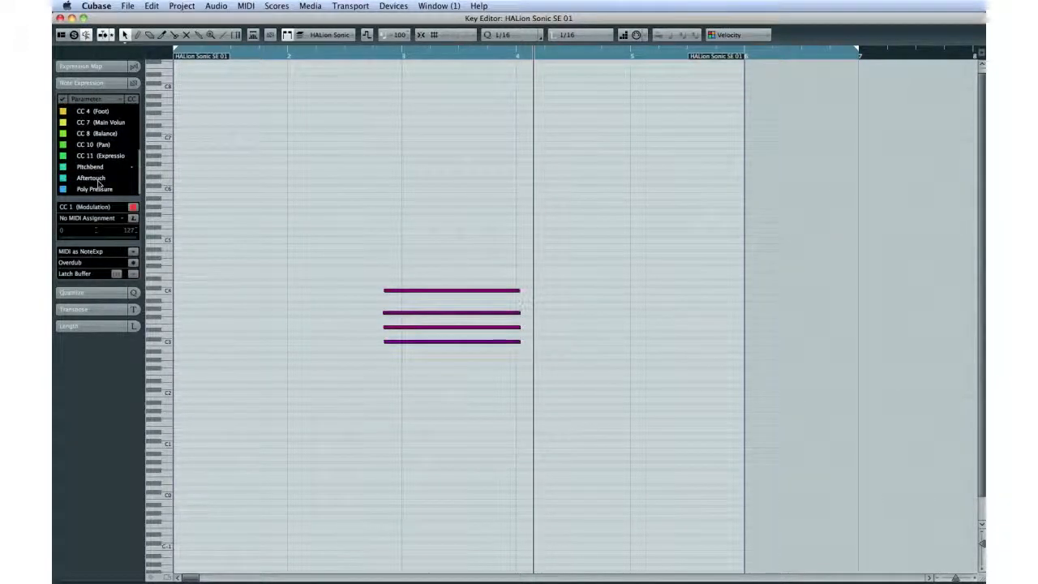
left_click(89, 166)
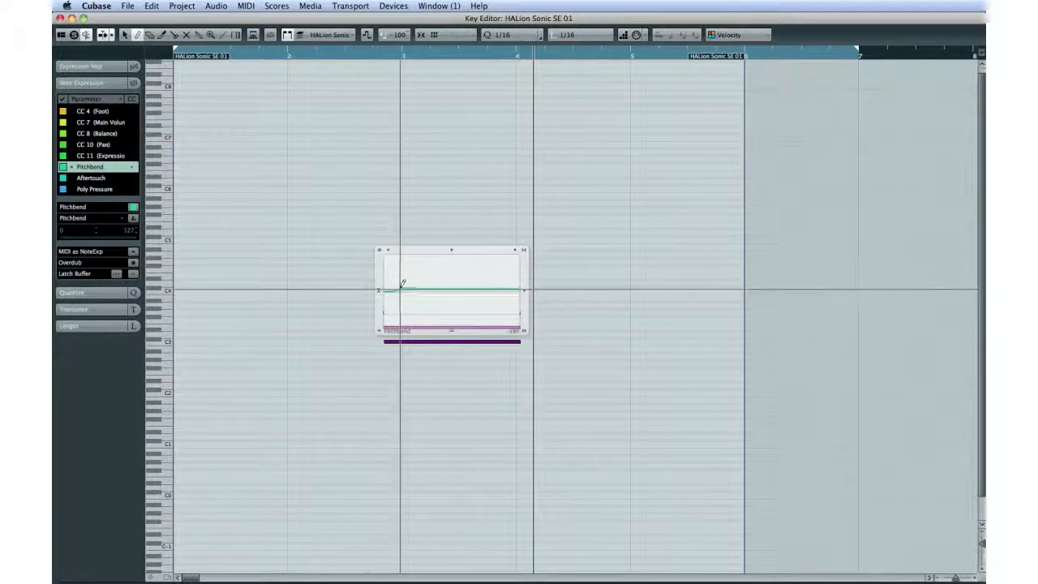
left_click_drag(382, 292, 430, 260)
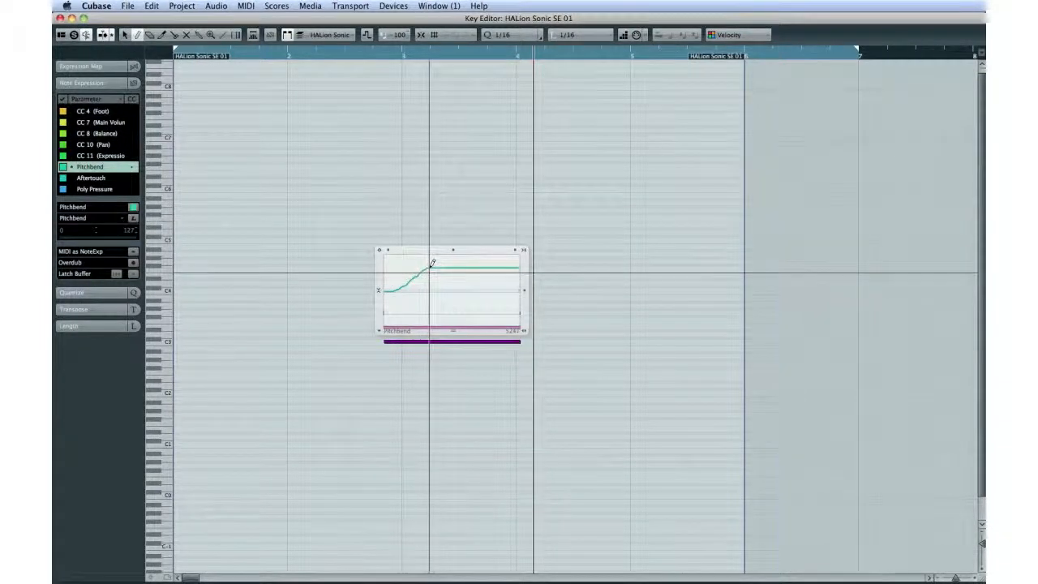
left_click_drag(432, 263, 470, 310)
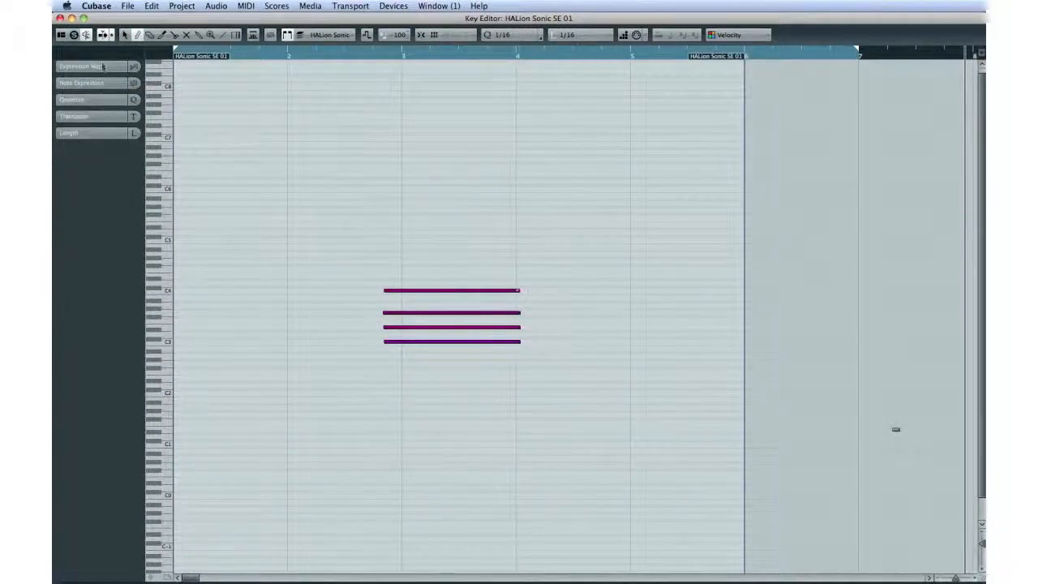
Set My Map Slot 1 to Pizzicato, Mordent and Sforzato, then close Expression Map Setup
left_click(90, 66)
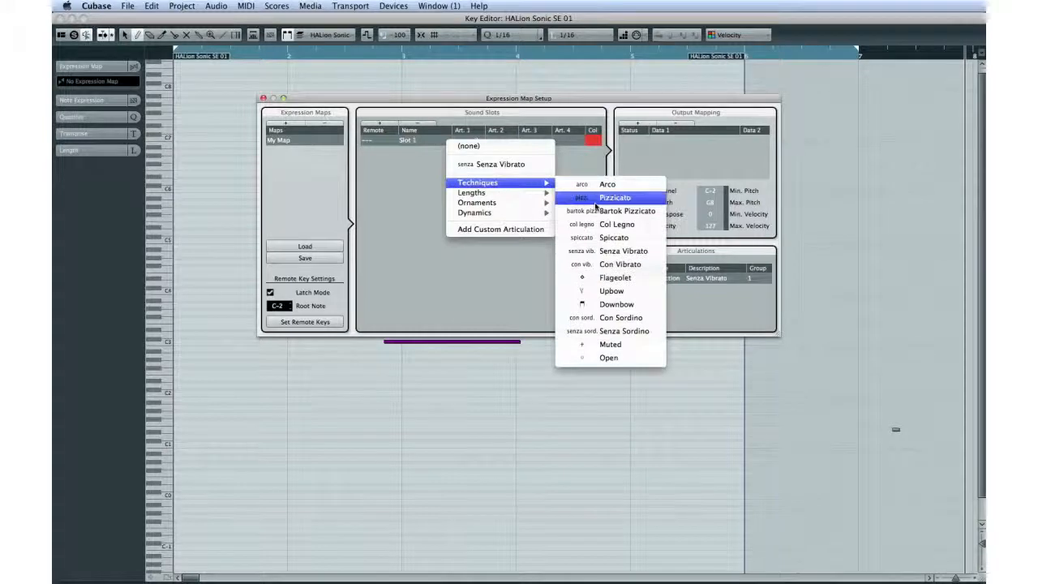
left_click(615, 197)
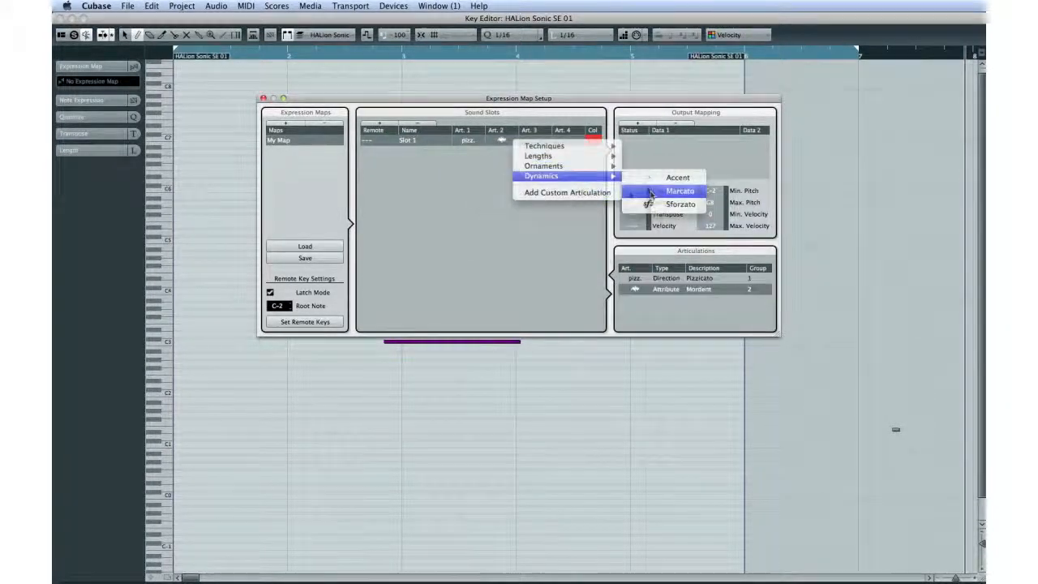
left_click(681, 204)
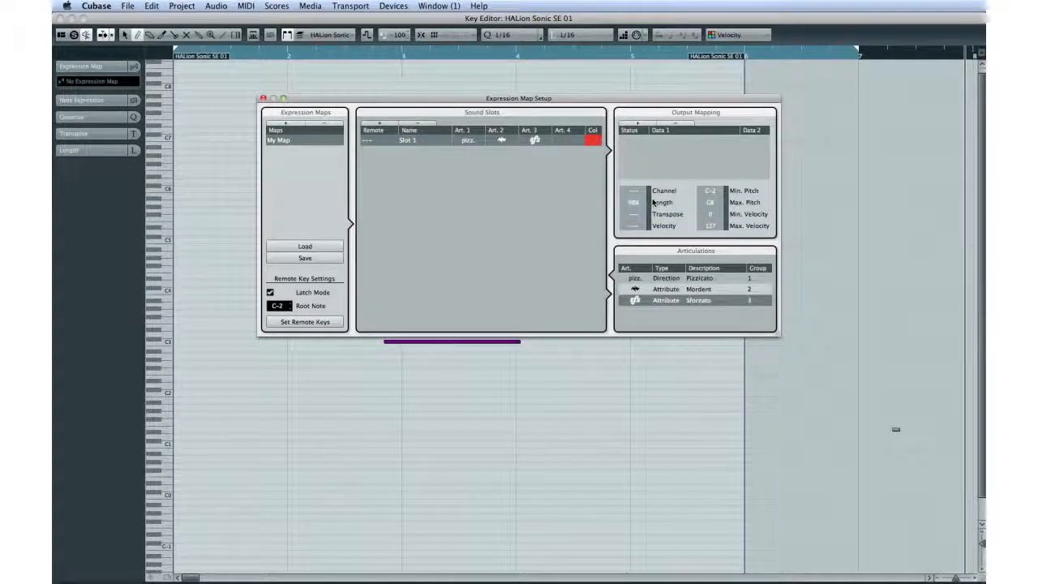
left_click(264, 98)
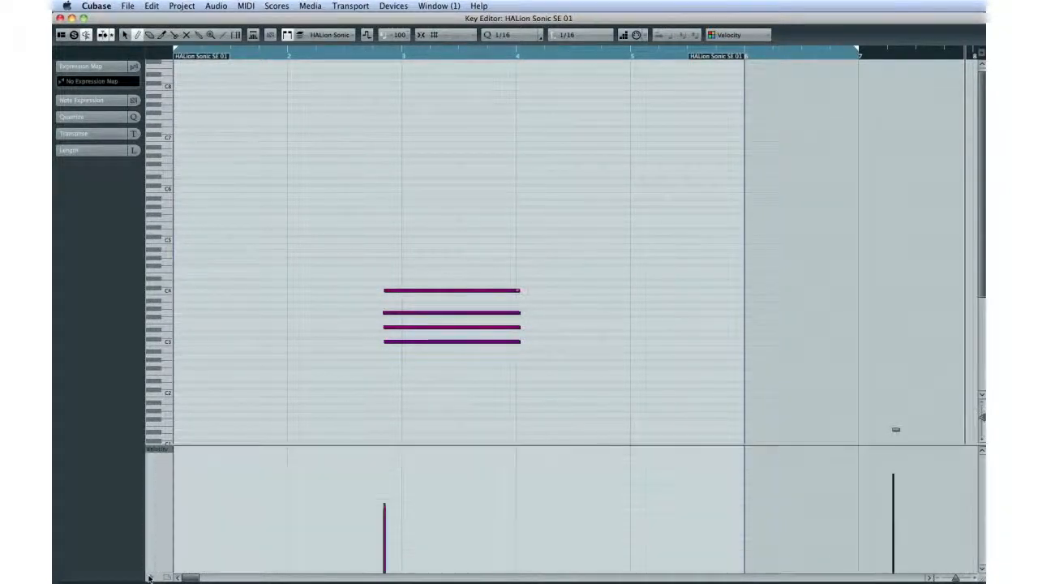
Show Dynamics in the controller lane and edit the ff Volume value in Dynamics Mapping
left_click(158, 449)
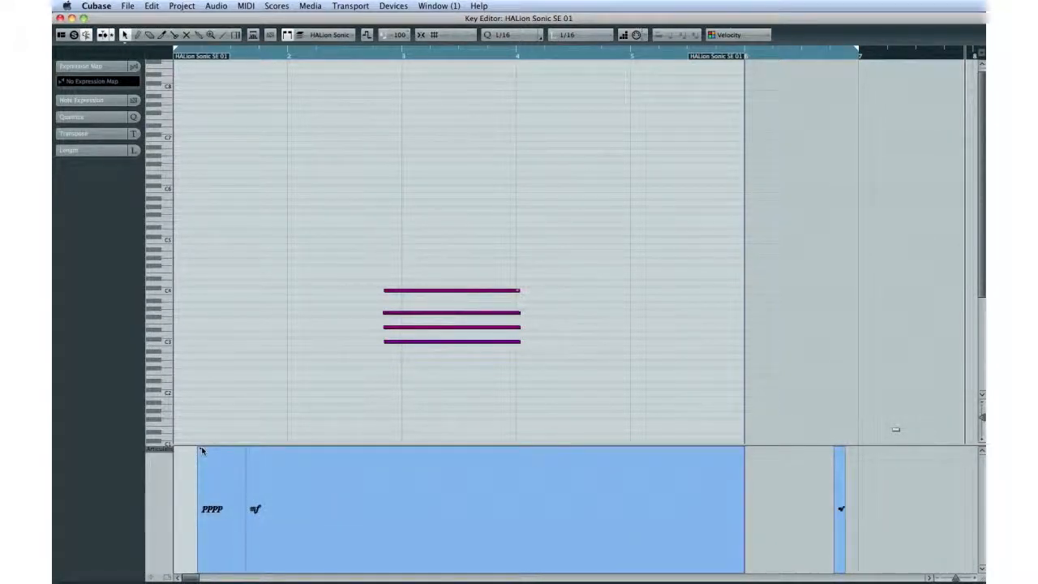
left_click(213, 509)
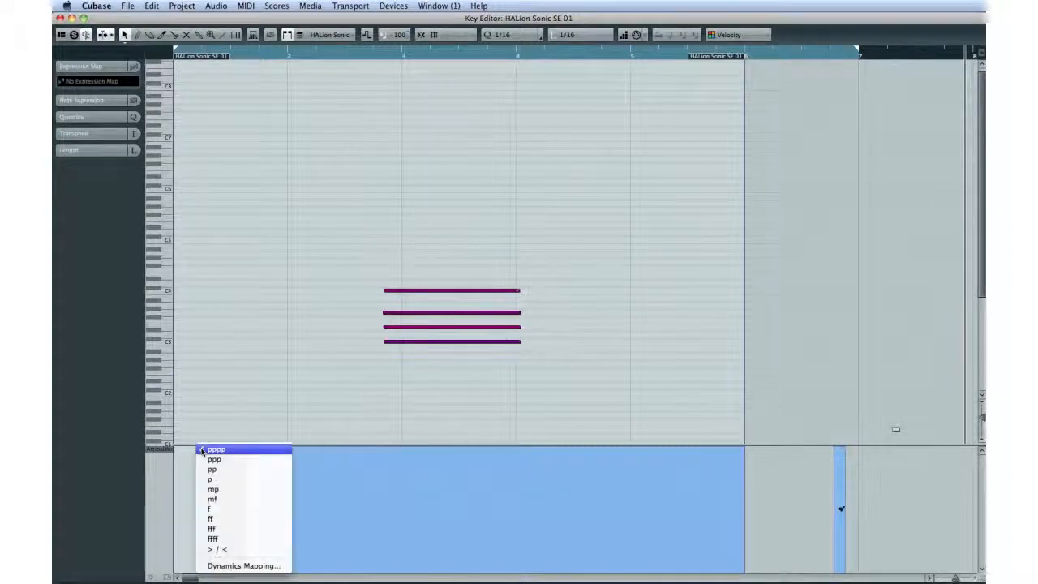
mouse_move(243, 565)
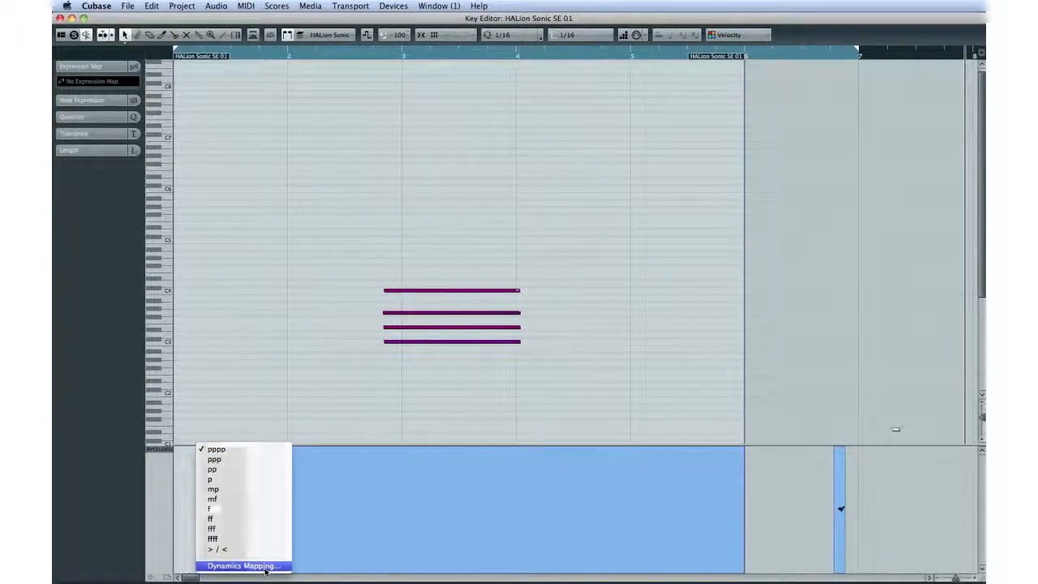
left_click(242, 565)
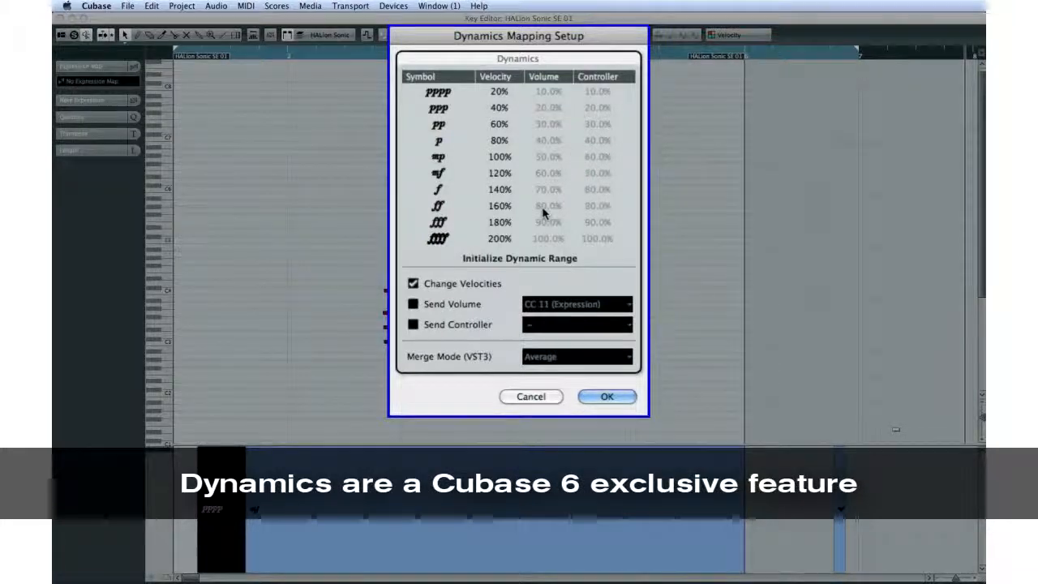
double_click(548, 205)
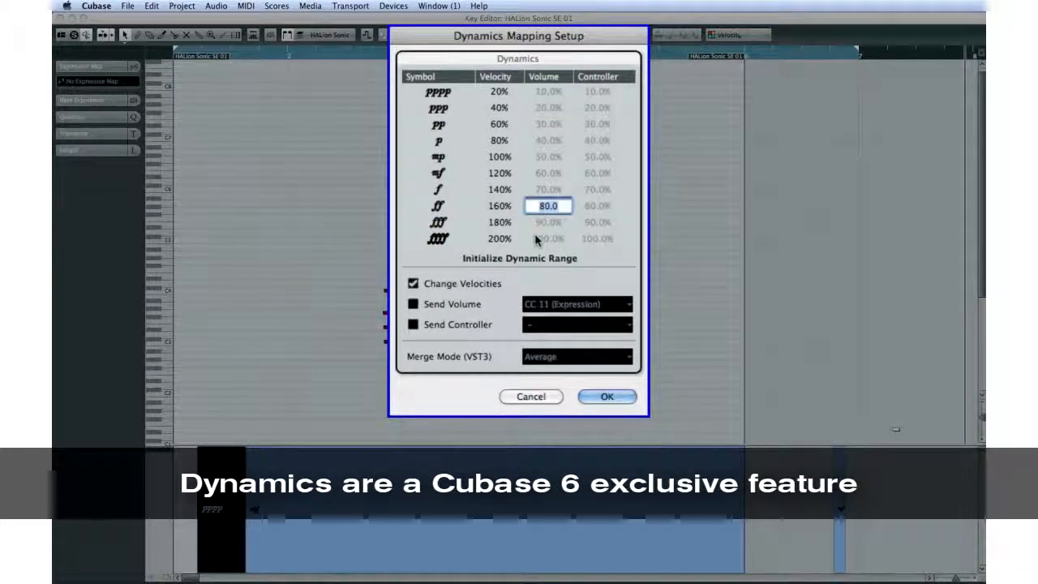
left_click(607, 396)
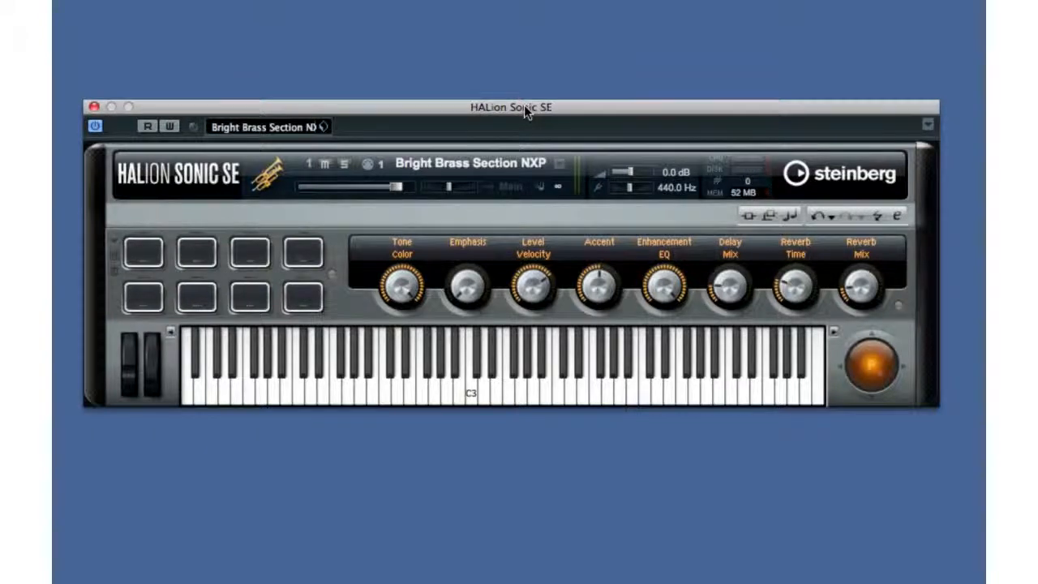
mouse_move(459, 124)
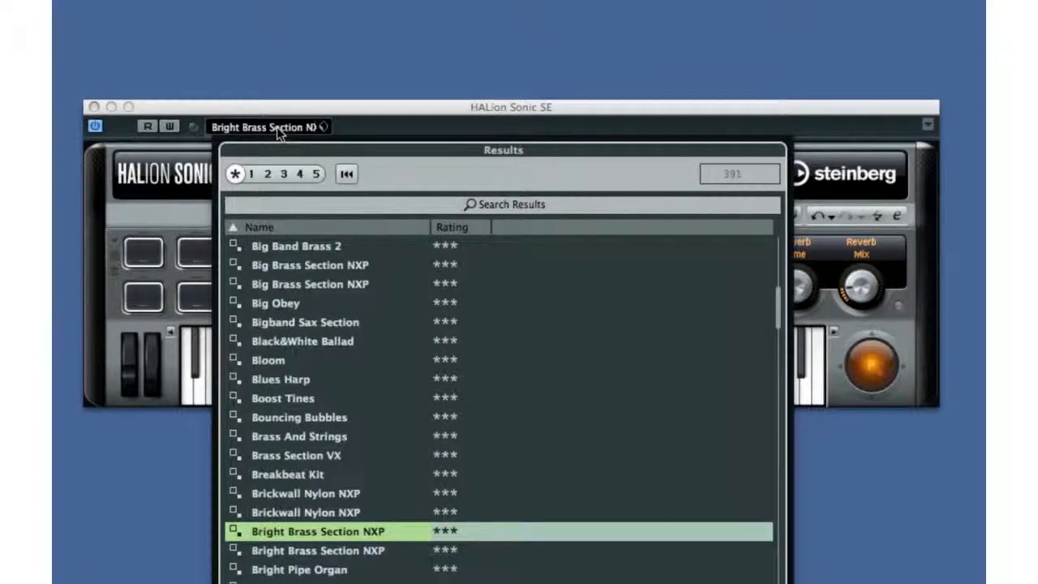
Search HALion Sonic SE presets for 'pick' and load Nylon Finger Picking
left_click(503, 204)
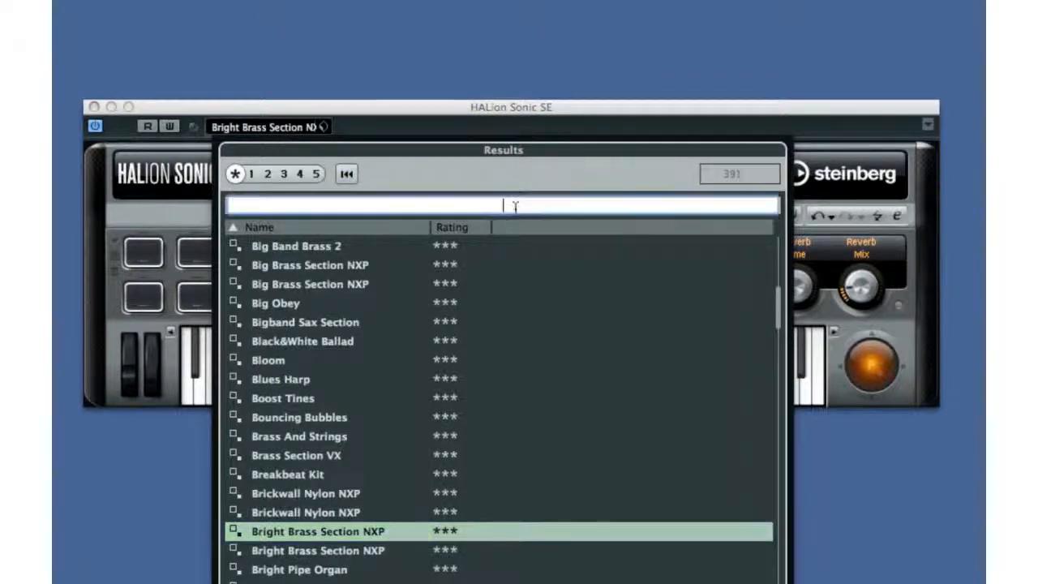
type("pid")
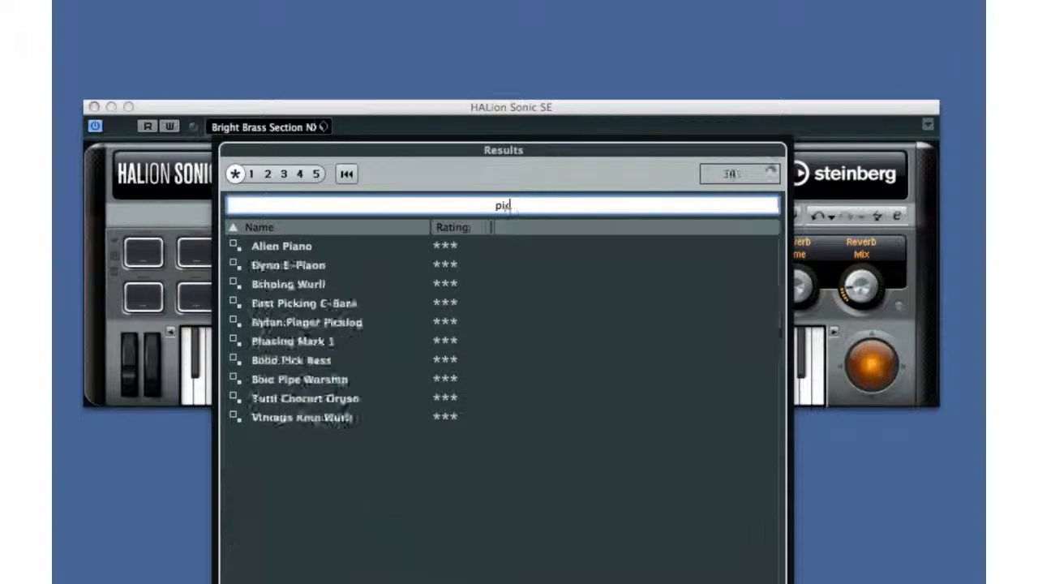
type("pick")
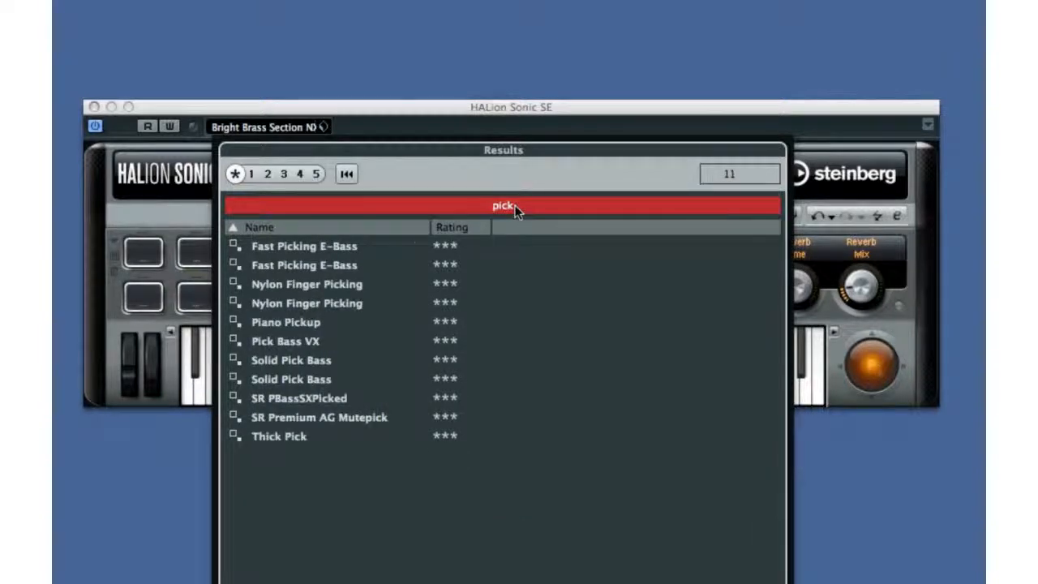
left_click(306, 283)
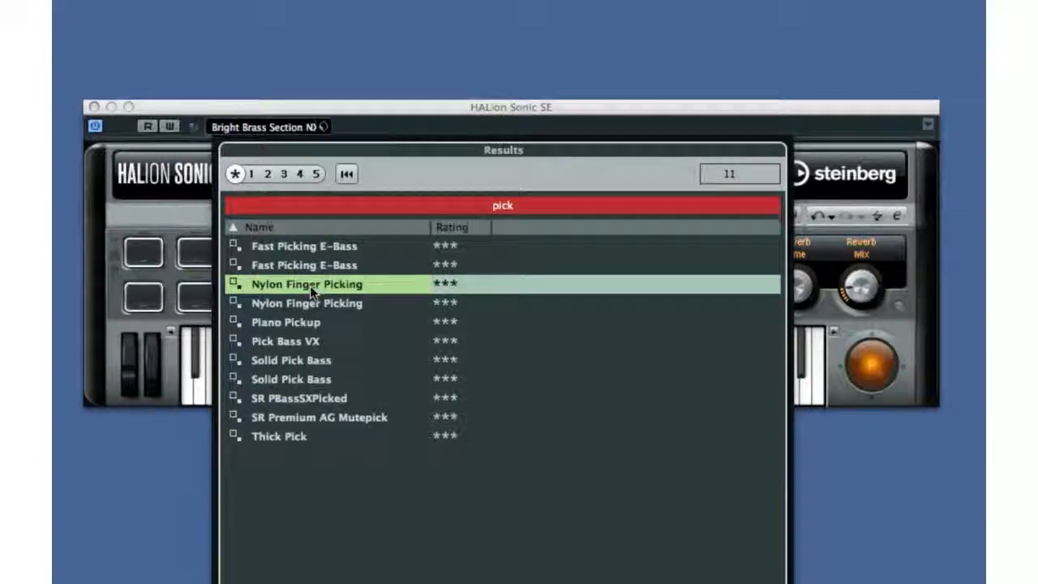
double_click(307, 284)
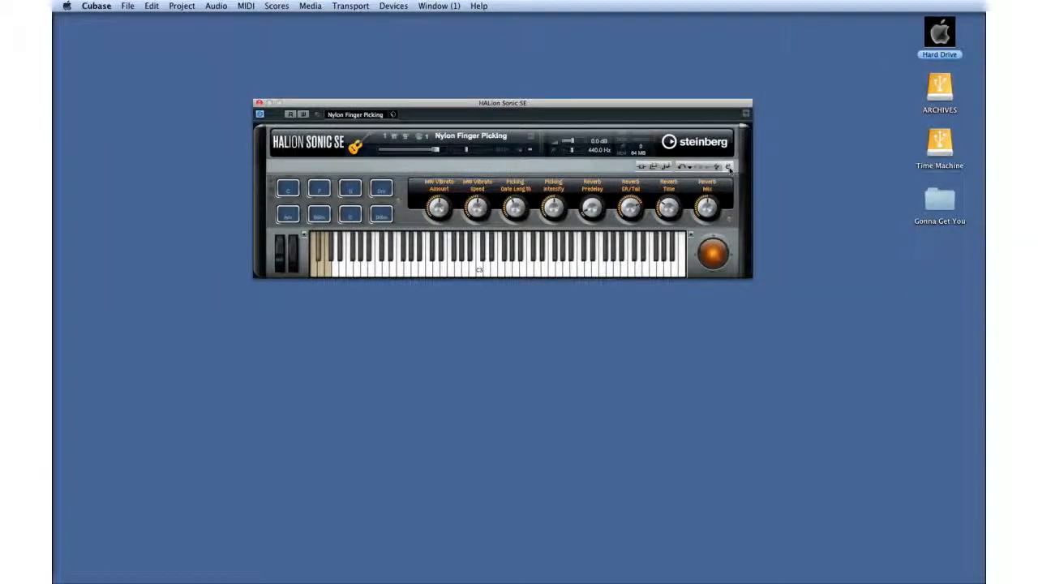
left_click(452, 166)
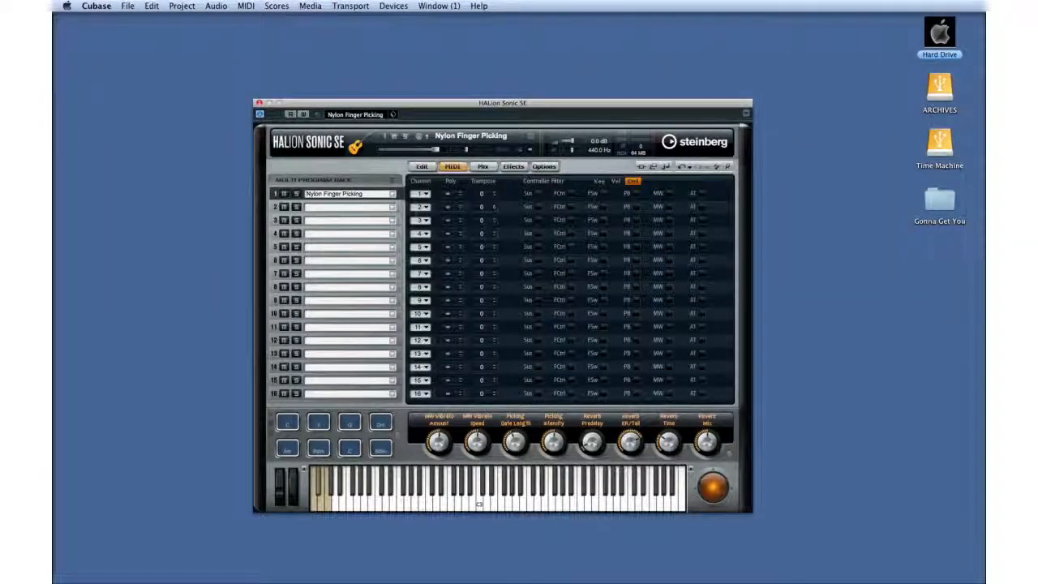
left_click(392, 207)
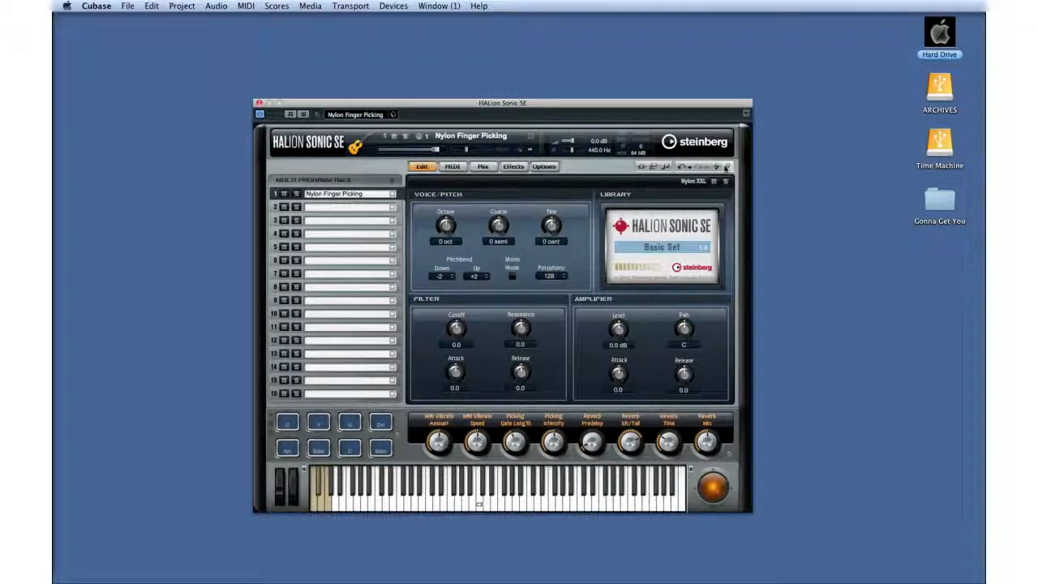
mouse_move(728, 167)
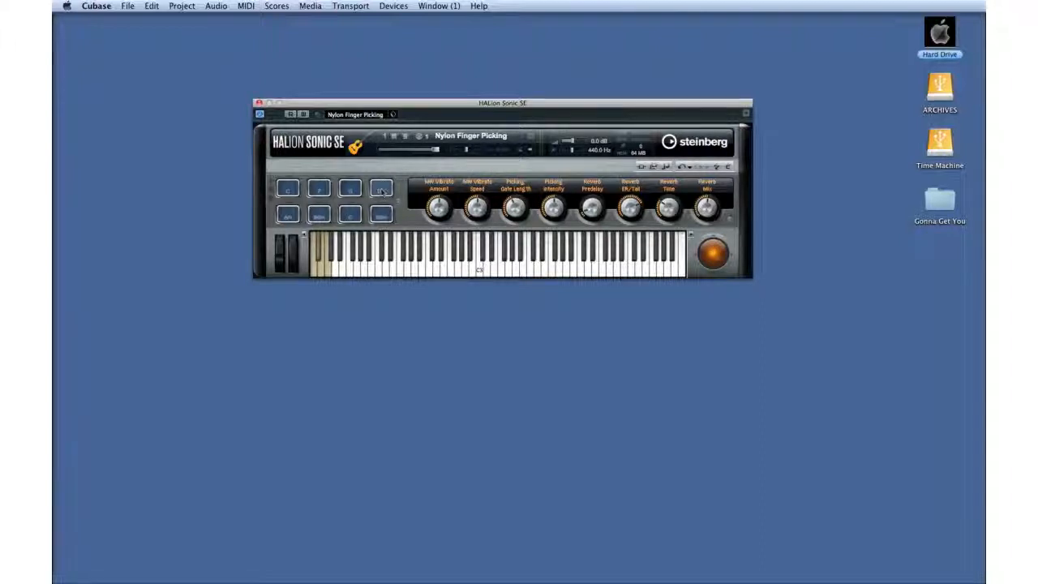
left_click(380, 188)
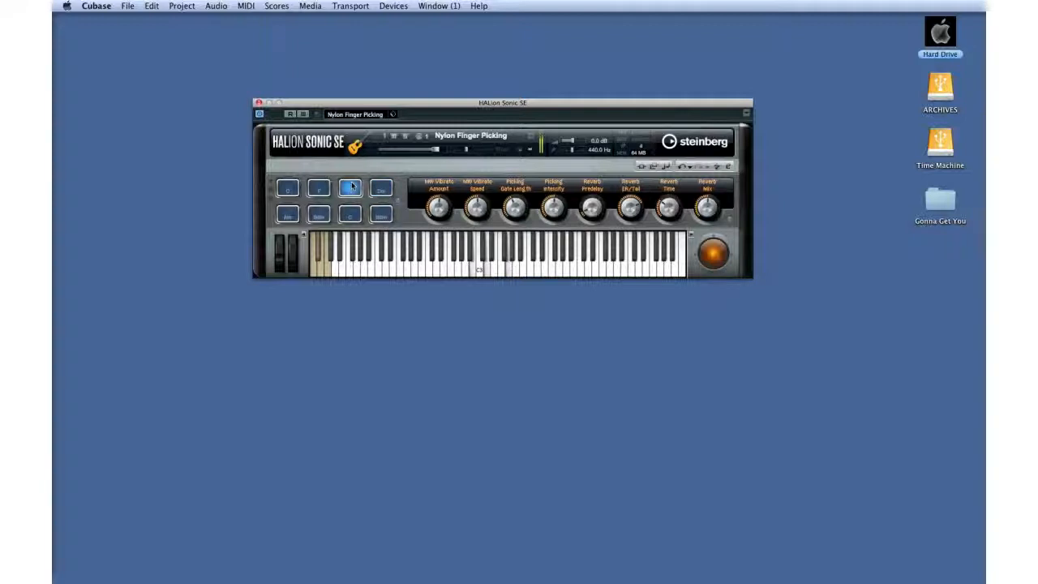
left_click(287, 188)
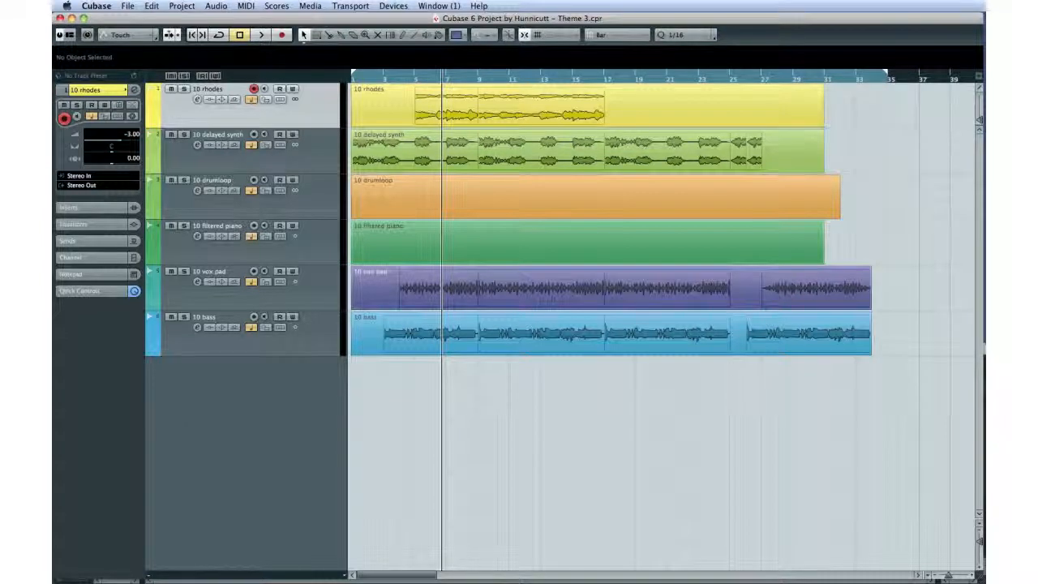
Move all six Theme 3 audio tracks into a new folder and enable its group editing
left_click(182, 6)
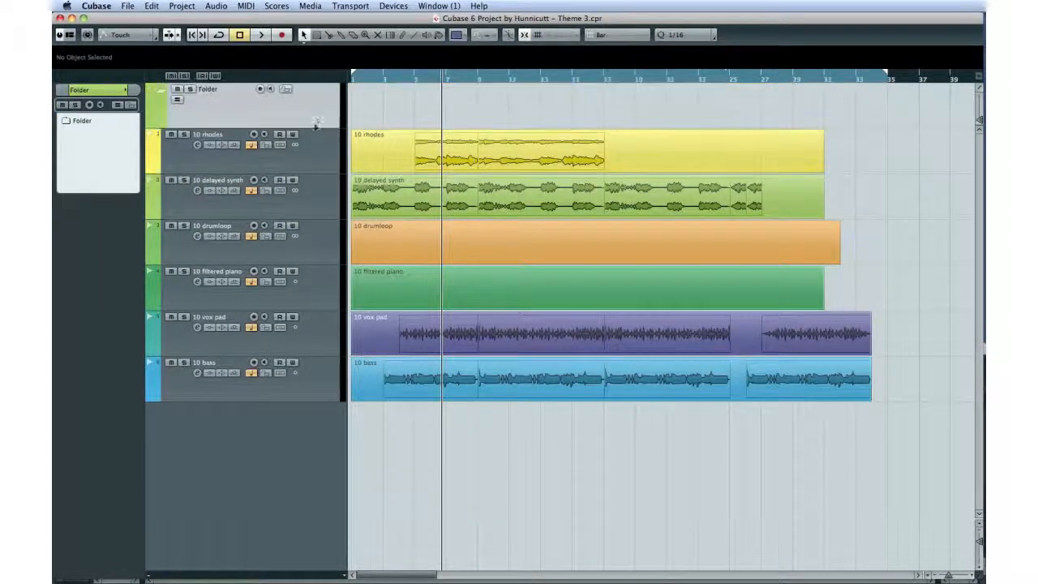
left_click(211, 134)
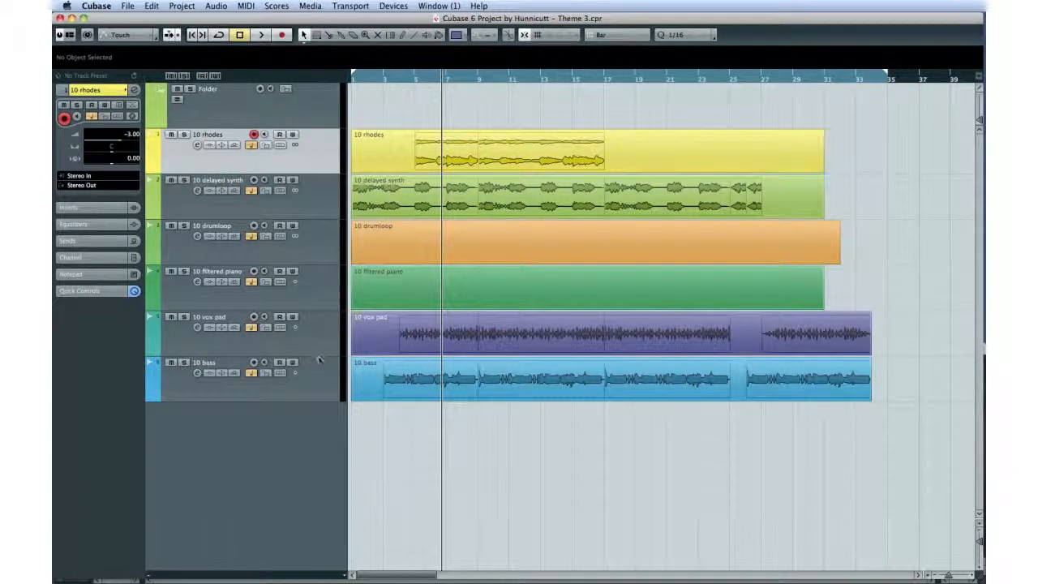
right_click(317, 360)
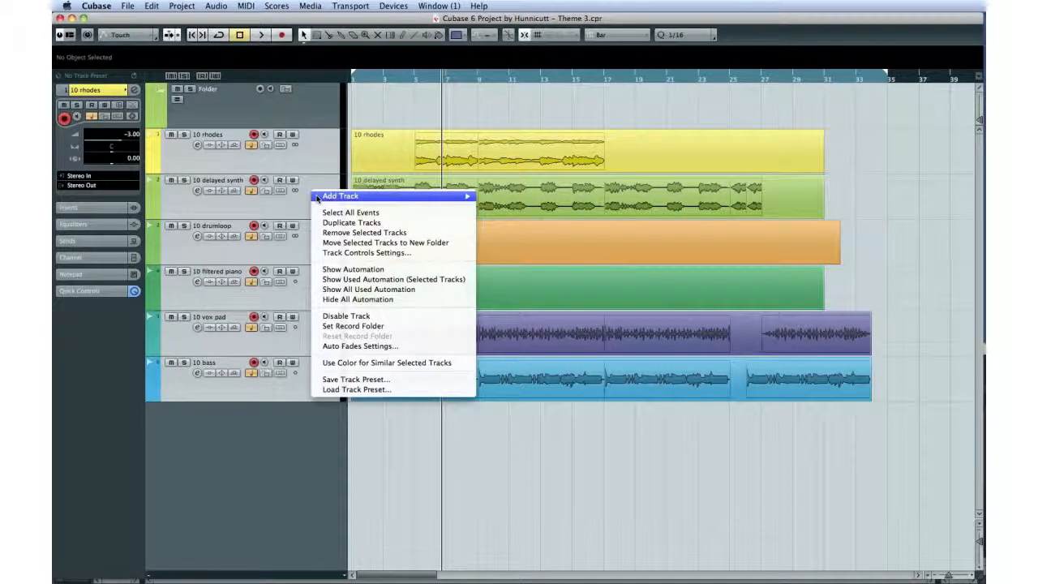
mouse_move(385, 243)
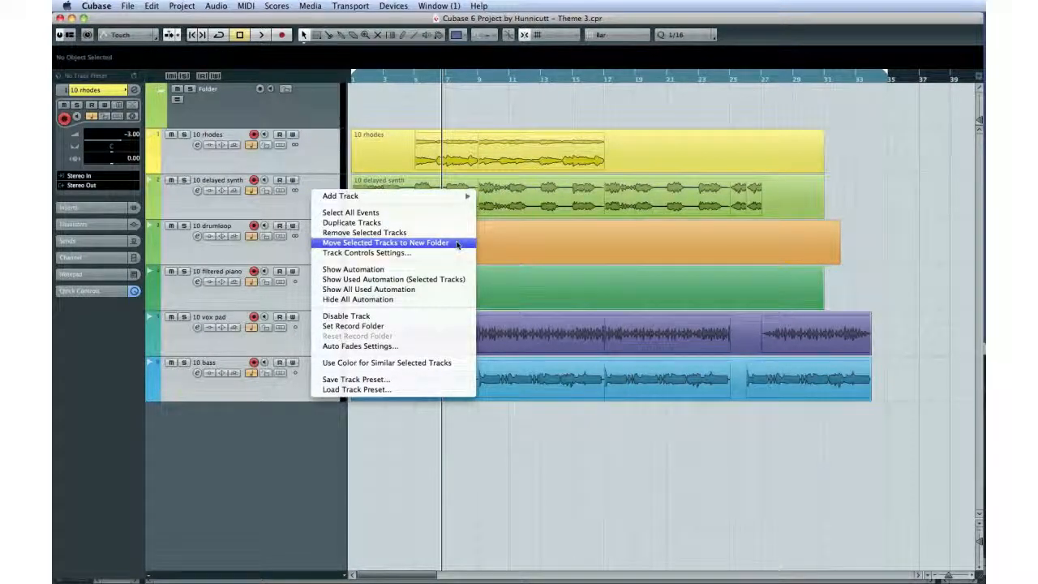
left_click(385, 243)
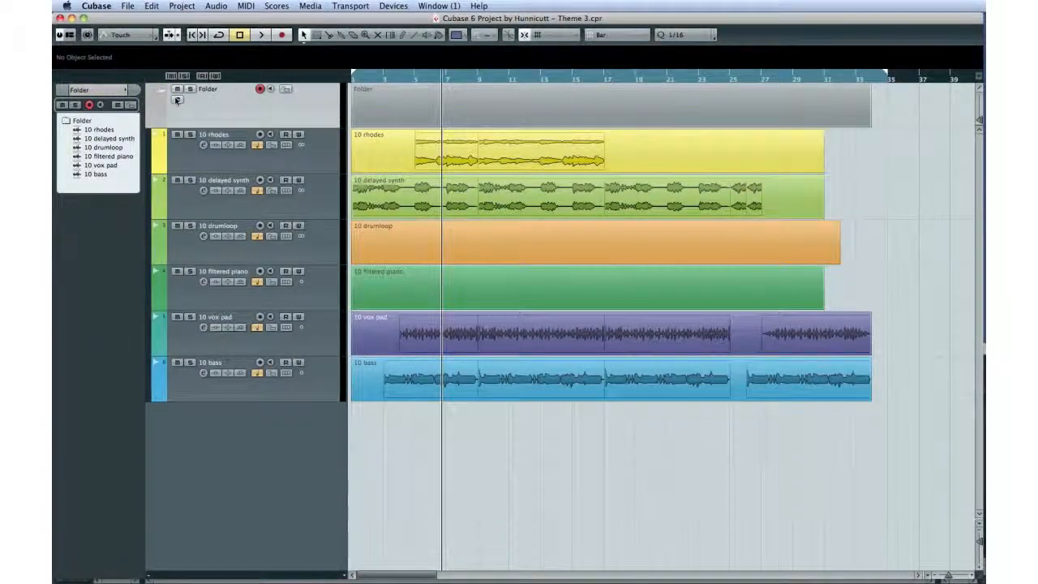
left_click(177, 100)
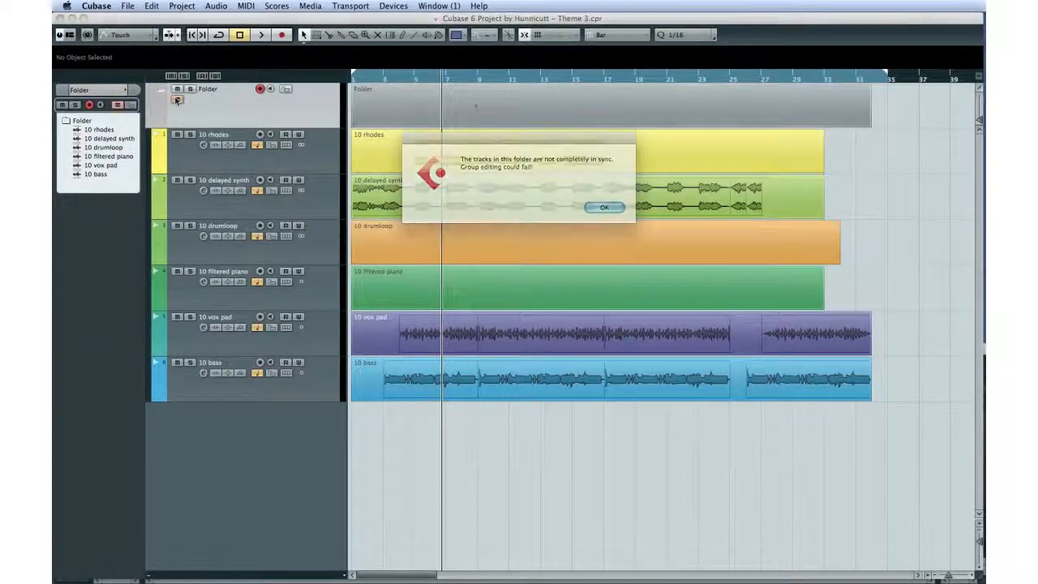
left_click(605, 207)
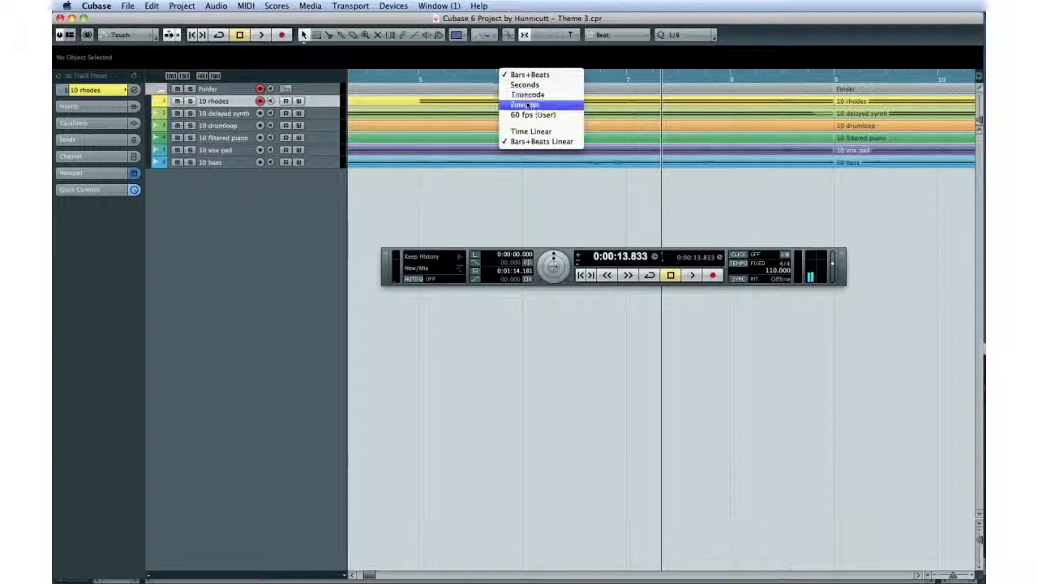
Switch the ruler to a time-based format and nudge the project position +1 frame
left_click(527, 94)
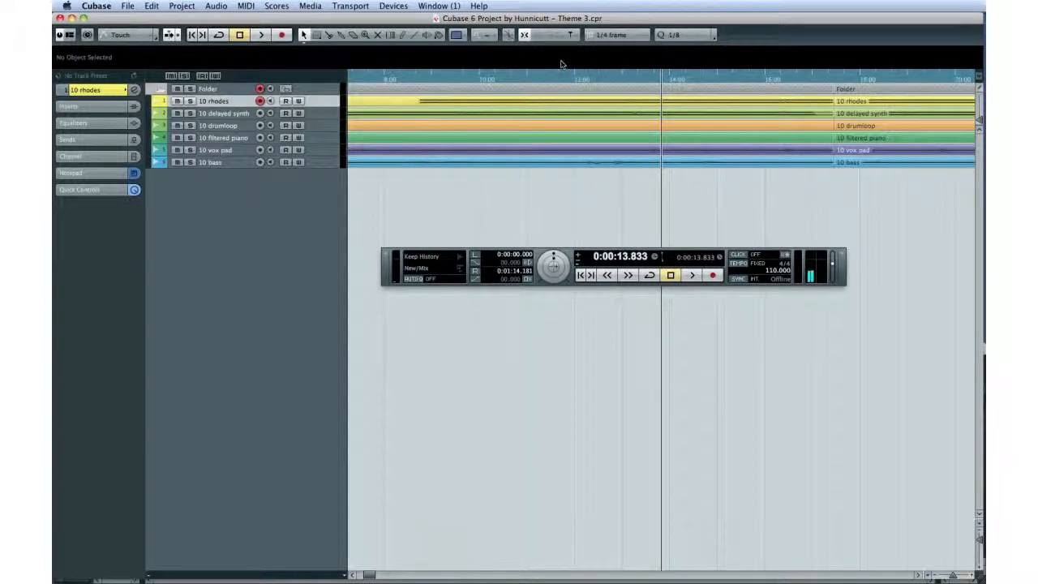
left_click(615, 35)
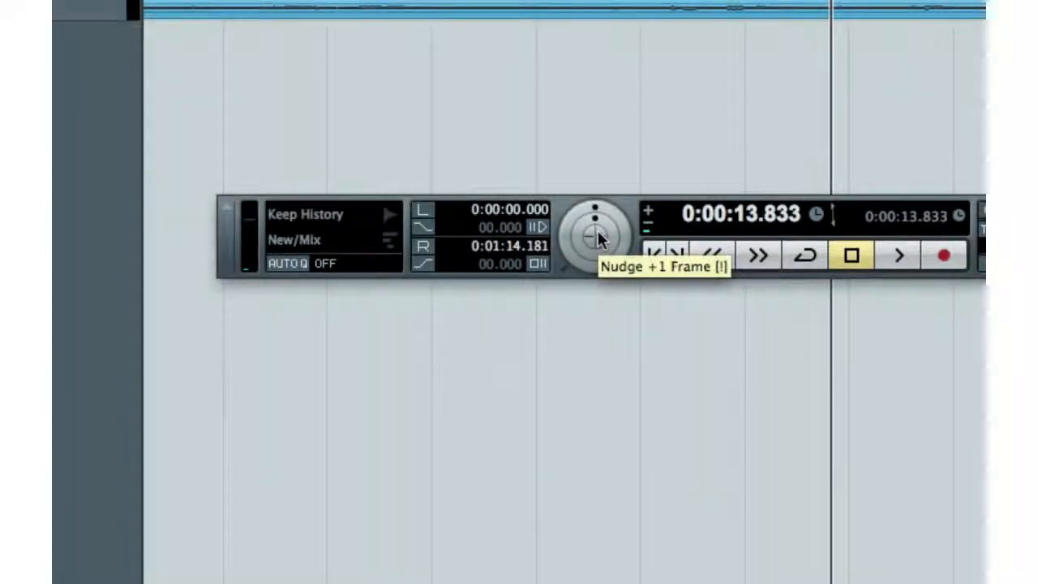
left_click(597, 235)
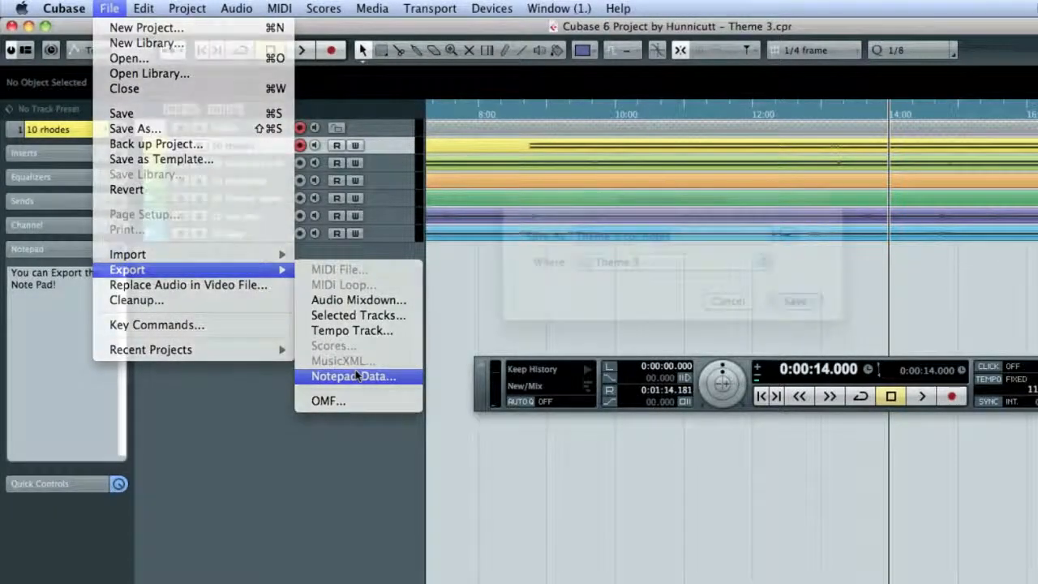
Export notepad data as 'Theme 3.cpr notes' into Theme 3, then select the 10 delayed synth track
left_click(353, 375)
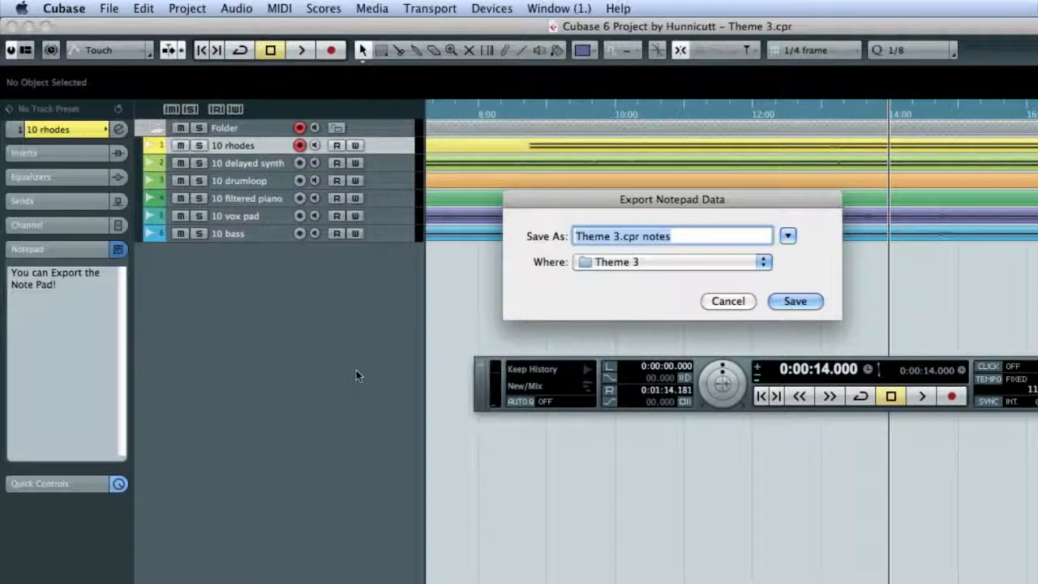
left_click(795, 301)
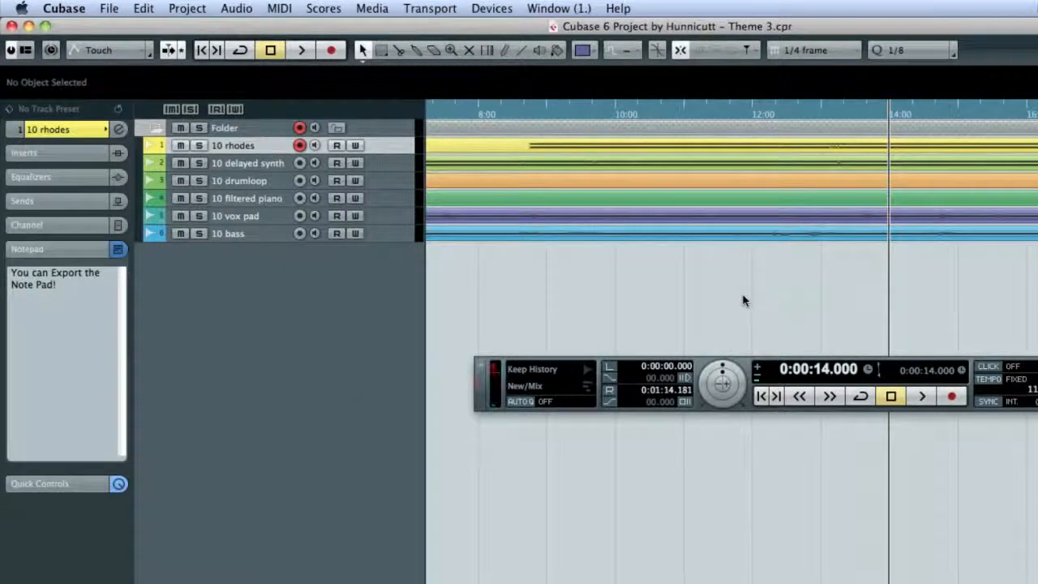
left_click(247, 163)
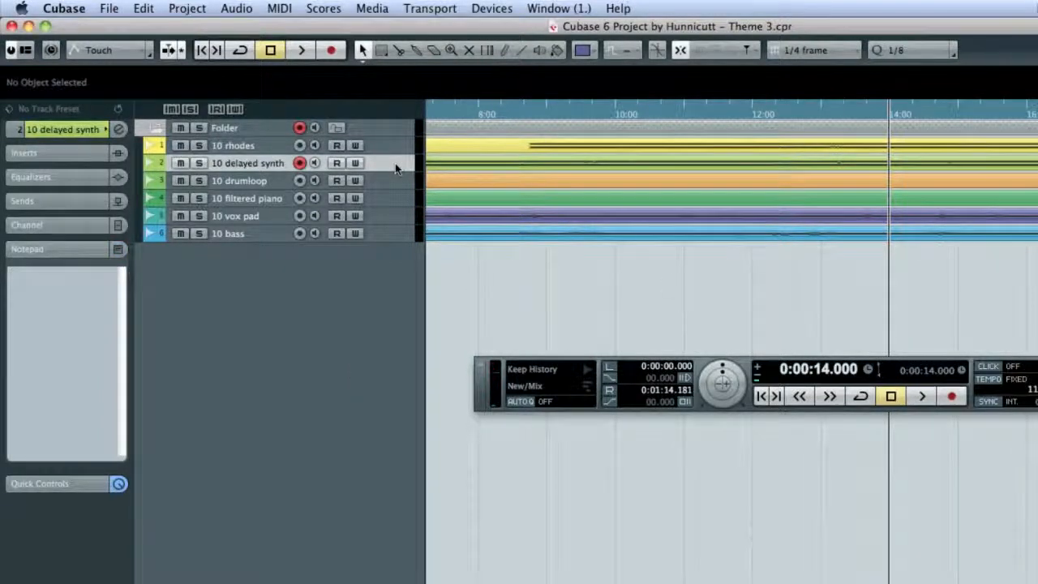
left_click(239, 180)
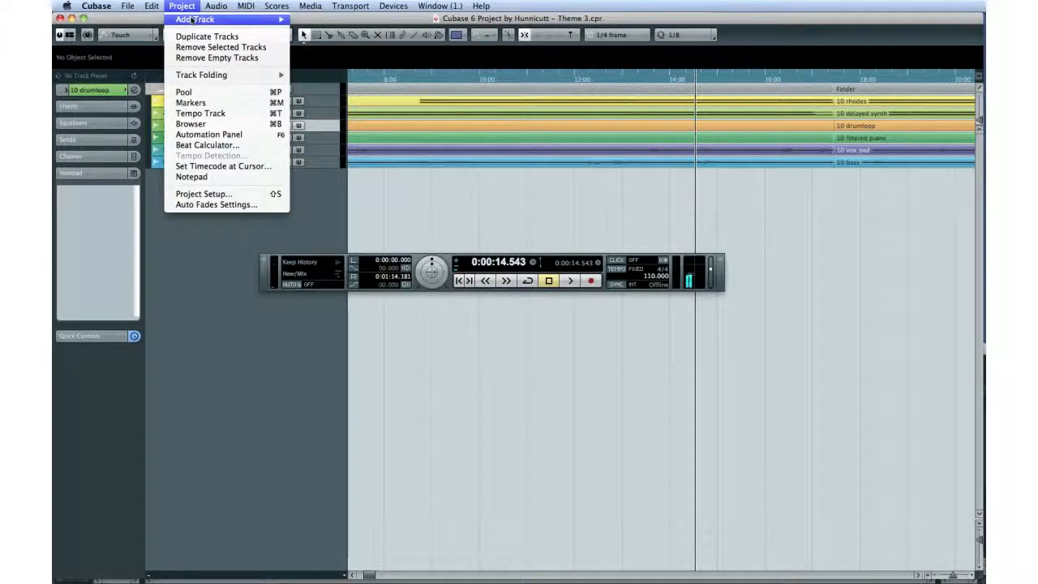
mouse_move(220, 47)
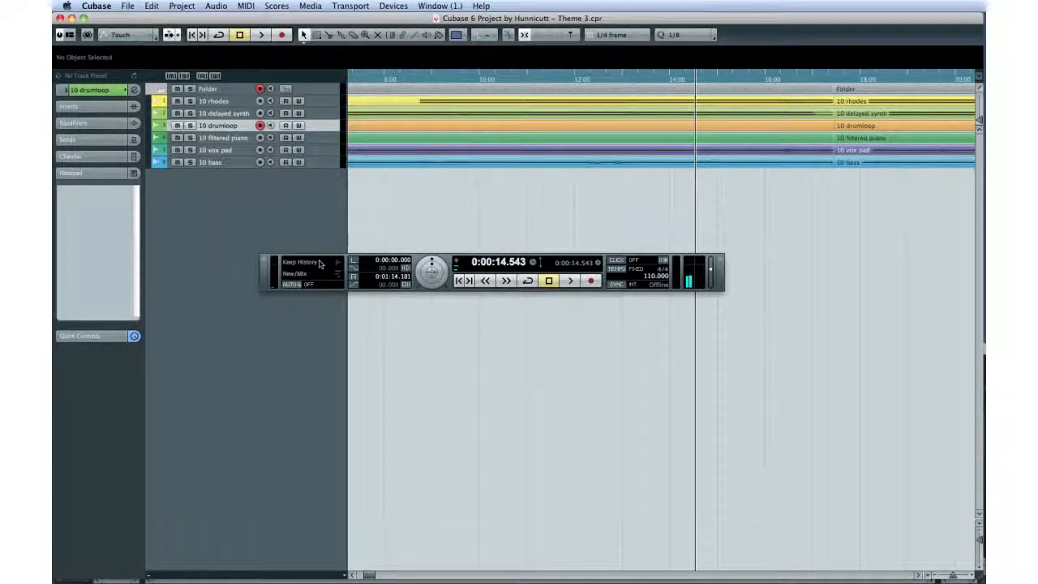
left_click(311, 262)
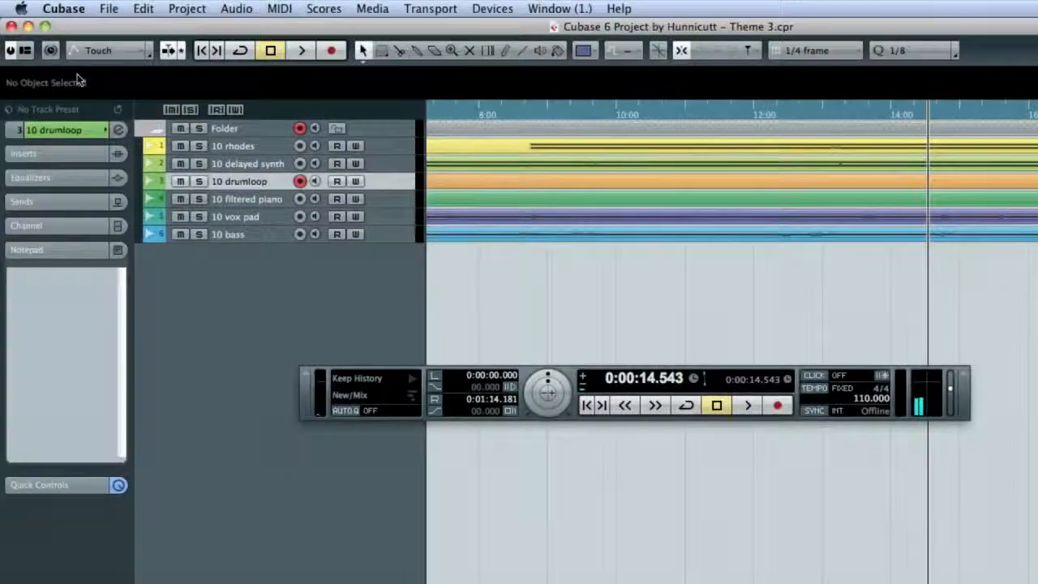
In Preferences > Editing > Project & Mixer, toggle 'Enable Record on Selected MIDI Track'
left_click(63, 8)
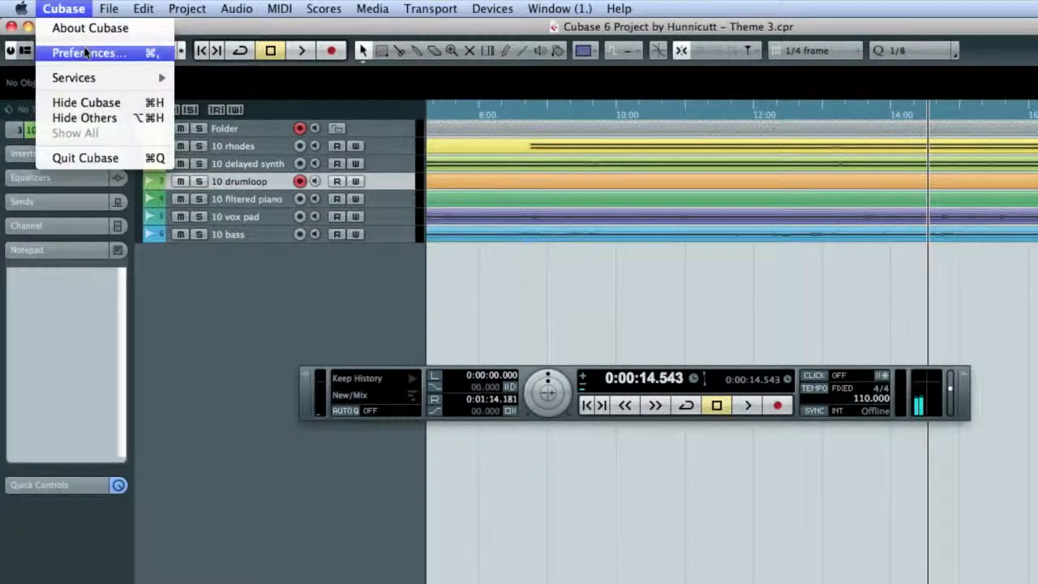
left_click(88, 53)
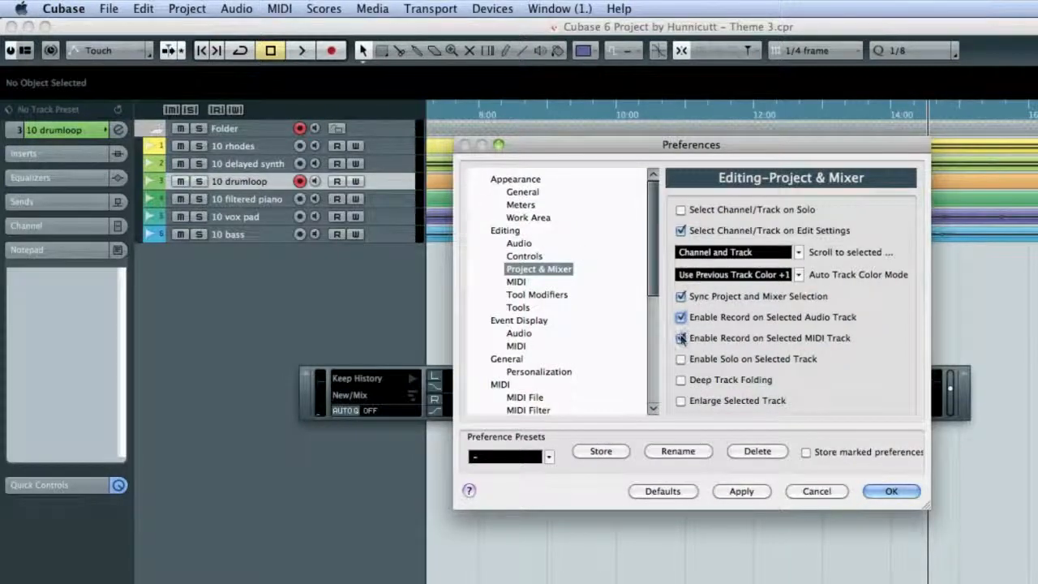
left_click(681, 337)
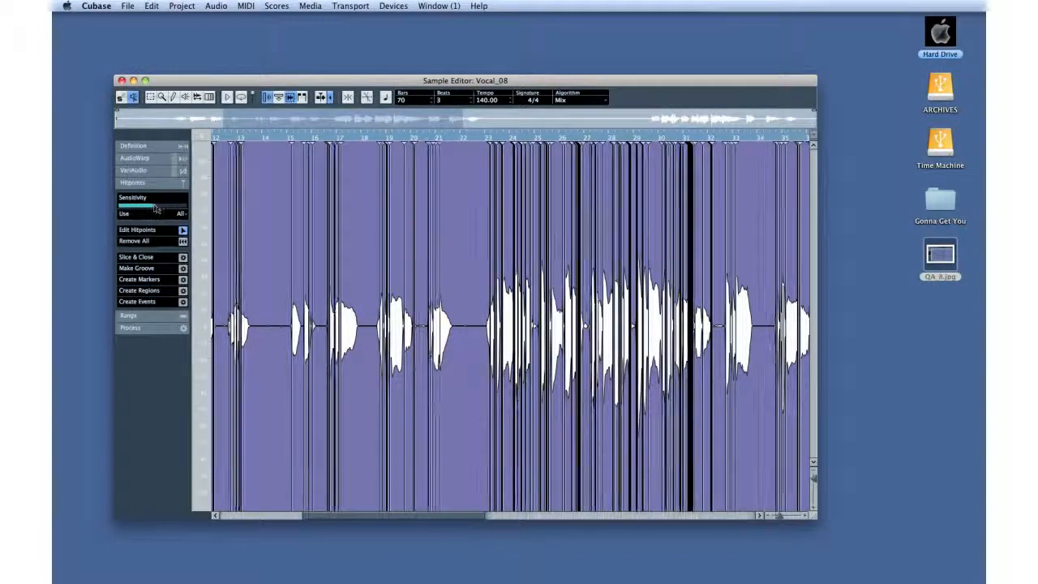
Lower the Vocal_08 hitpoint Sensitivity slider and keep only hitpoints at a chosen note value
left_click_drag(158, 209, 142, 209)
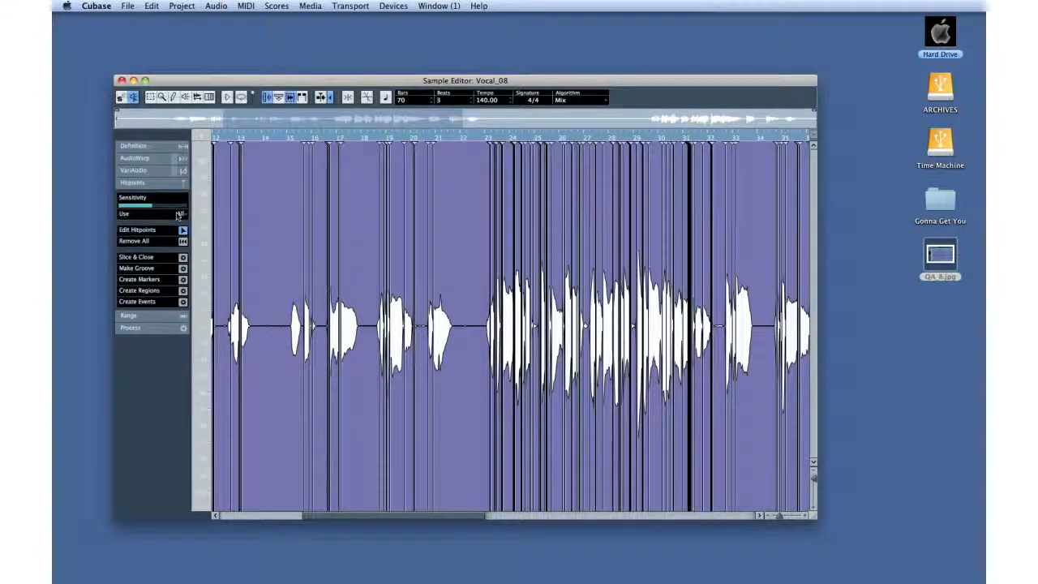
left_click(151, 213)
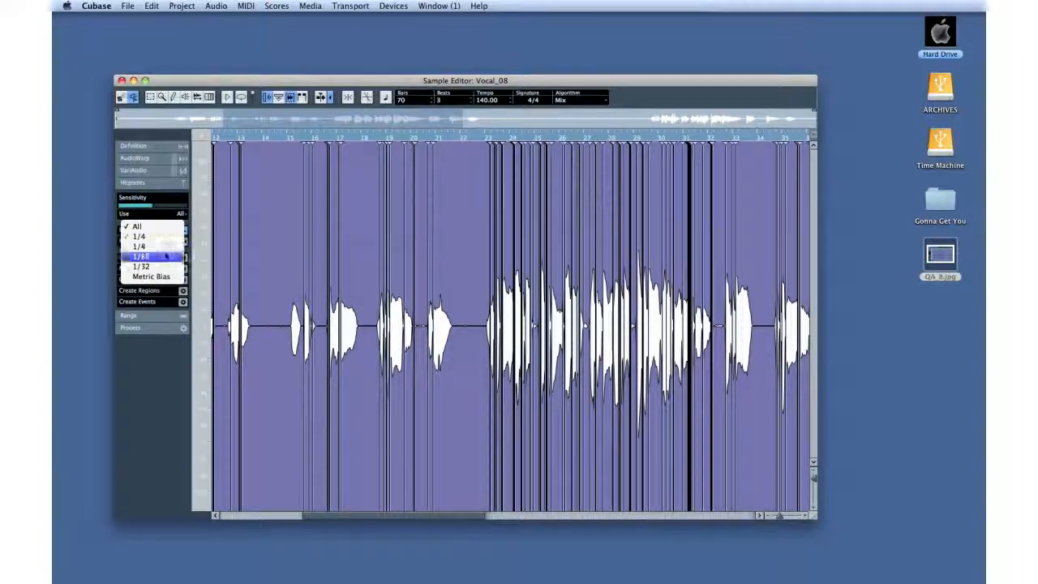
left_click(142, 256)
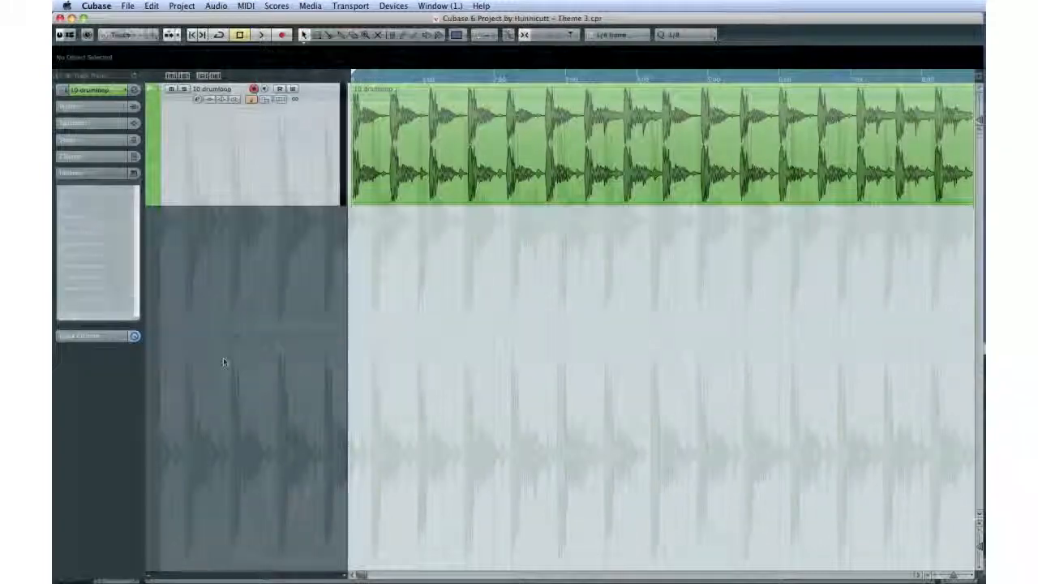
Open the 10 drumloop event in the Sample Editor and fine-tune the hitpoint Threshold slider
double_click(657, 146)
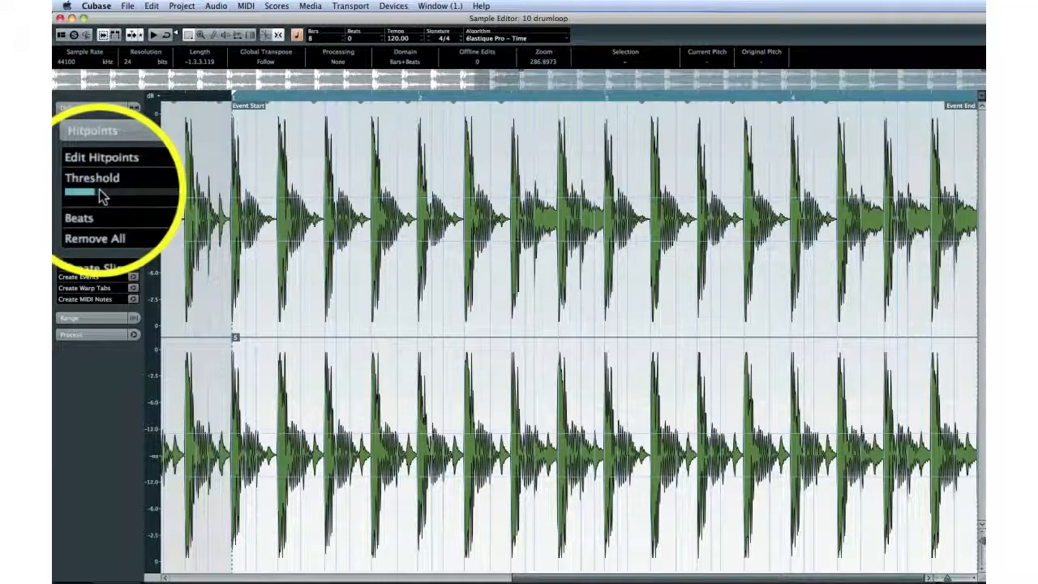
left_click_drag(77, 192, 105, 191)
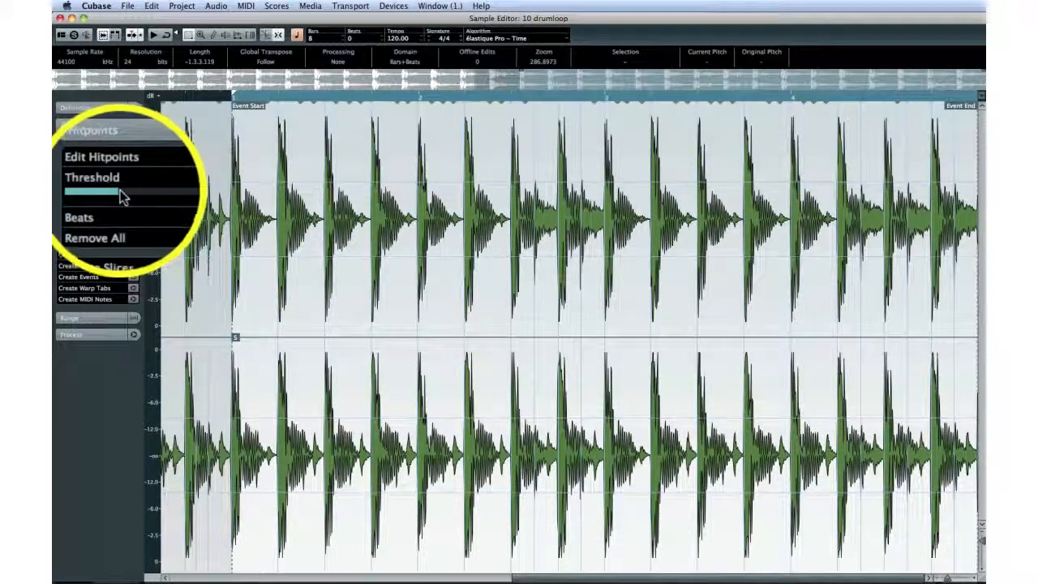
left_click_drag(109, 193, 77, 192)
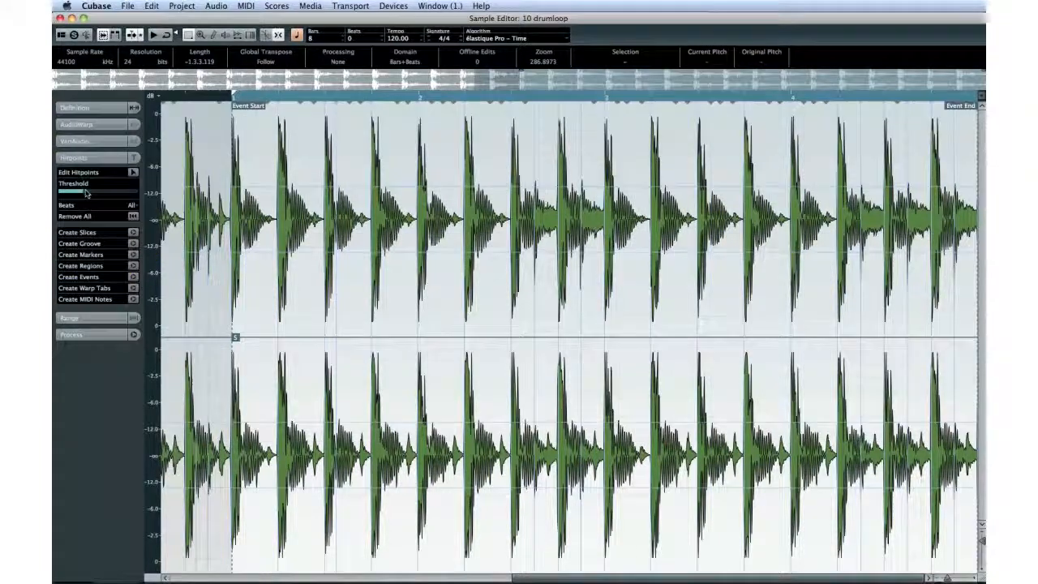
left_click_drag(77, 192, 104, 193)
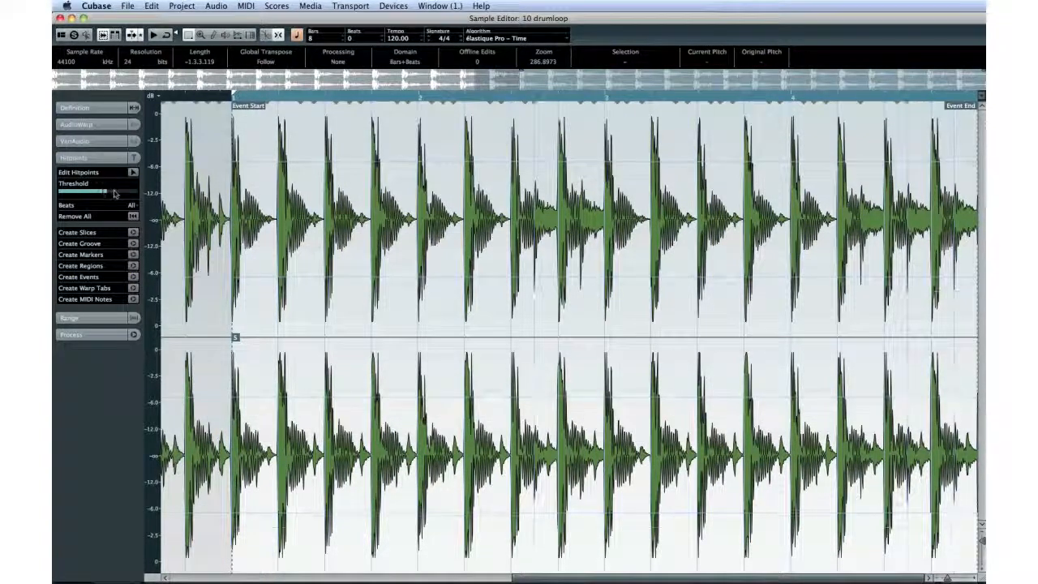
left_click_drag(105, 193, 126, 193)
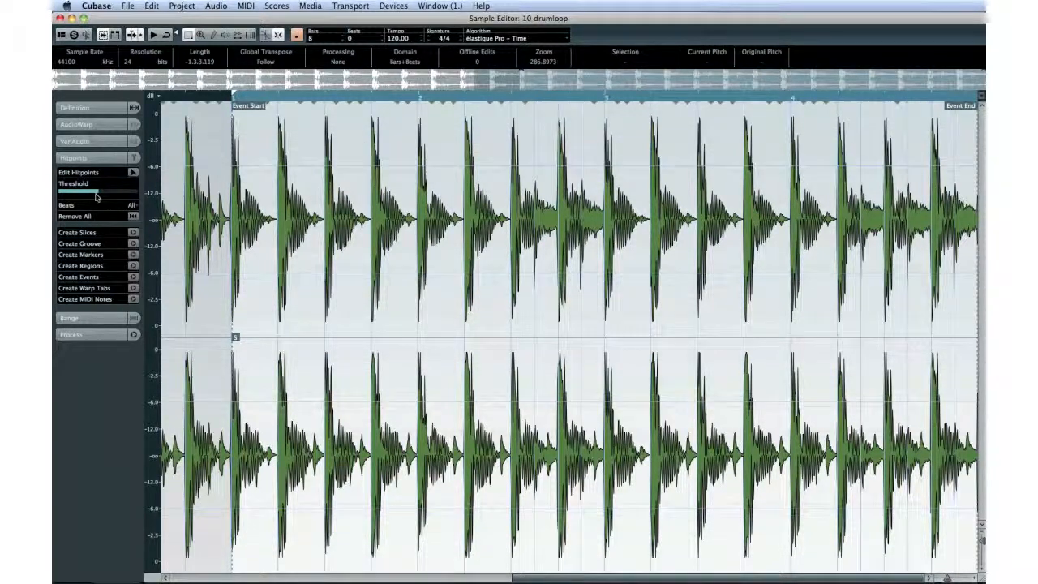
left_click_drag(95, 193, 73, 193)
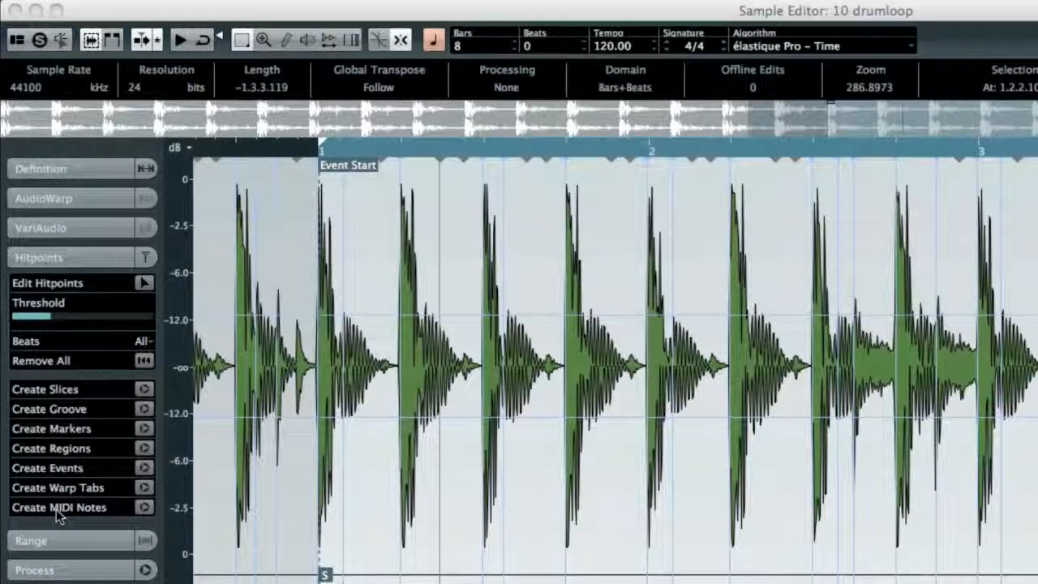
Create MIDI notes from the drumloop hitpoints on a new MIDI track, then attempt Create Slices
left_click(60, 507)
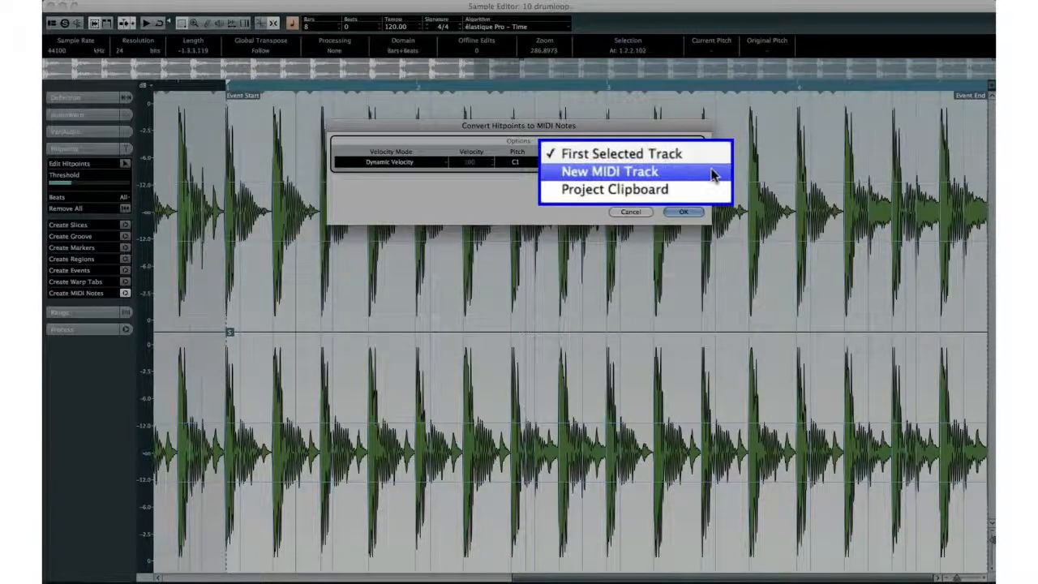
left_click(610, 171)
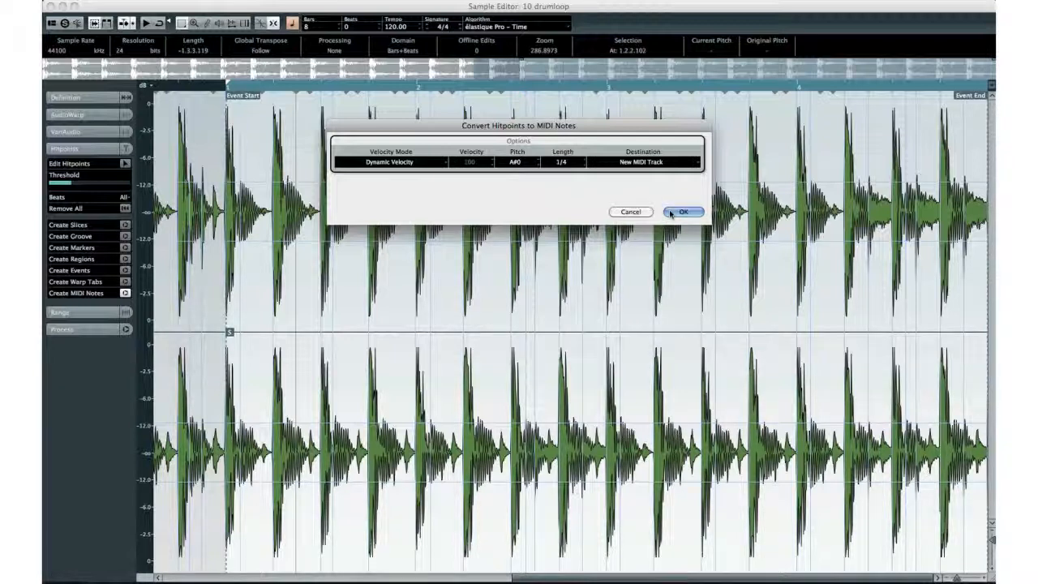
left_click(681, 212)
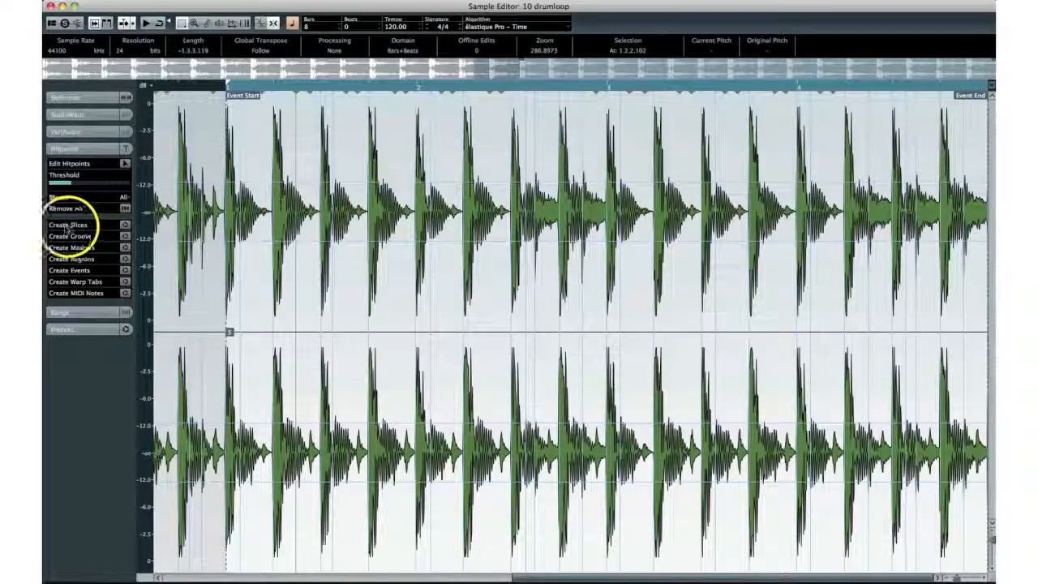
left_click(68, 224)
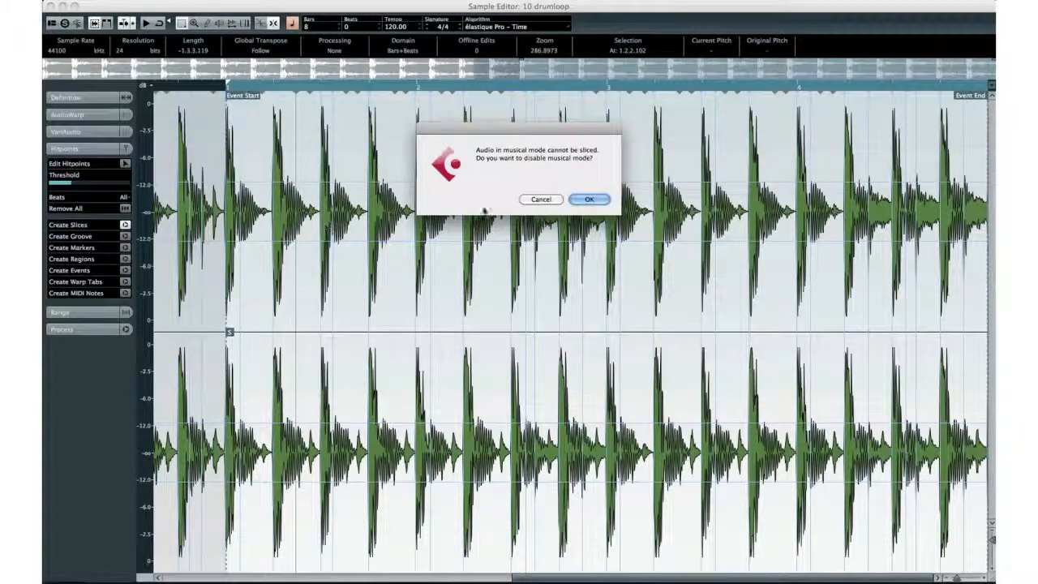
left_click(588, 199)
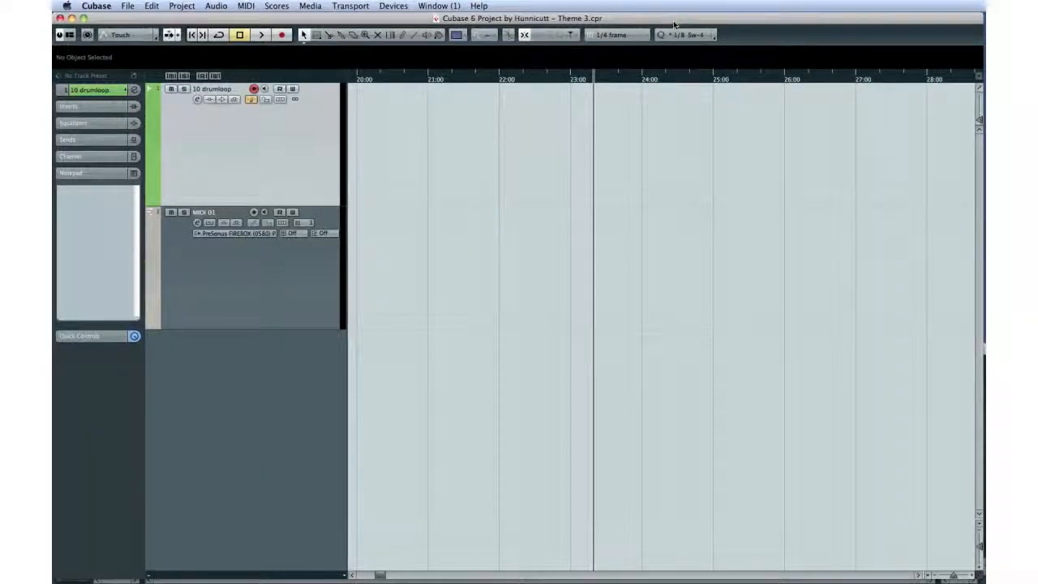
mouse_move(663, 39)
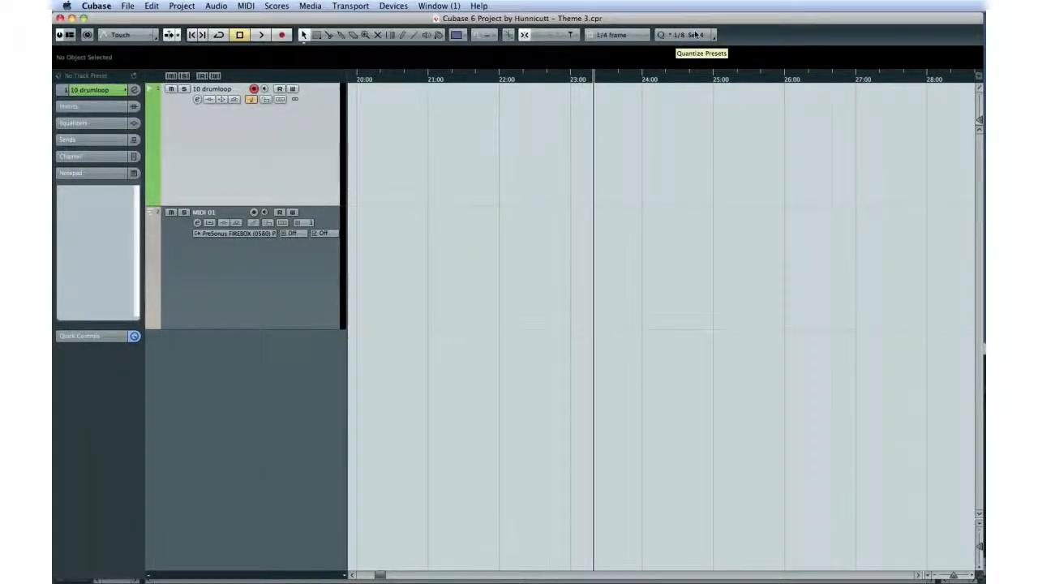
mouse_move(714, 35)
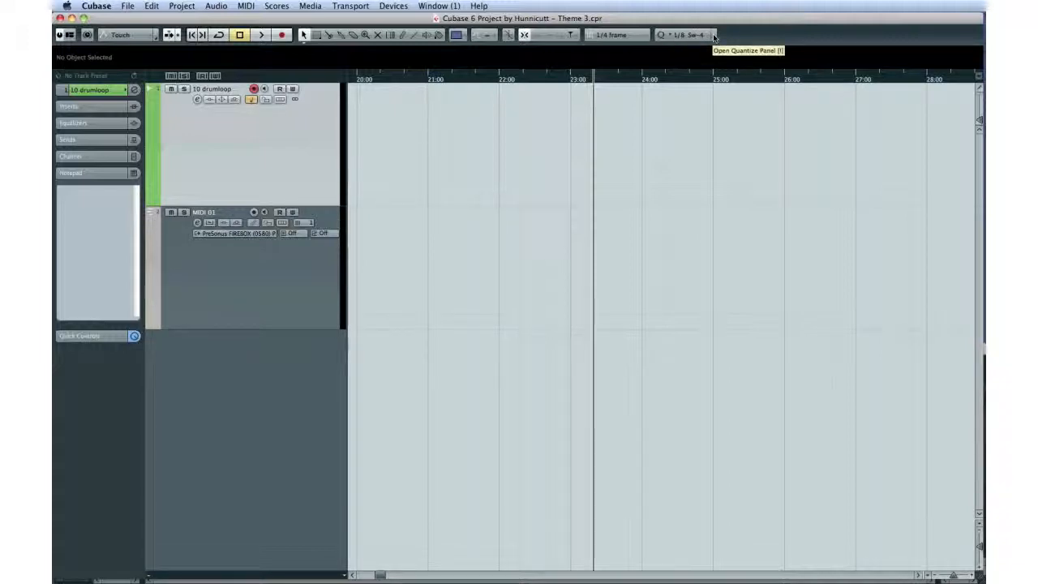
Open the Quantize Panel, enable iQ at 60% and toggle Auto Apply
left_click(712, 35)
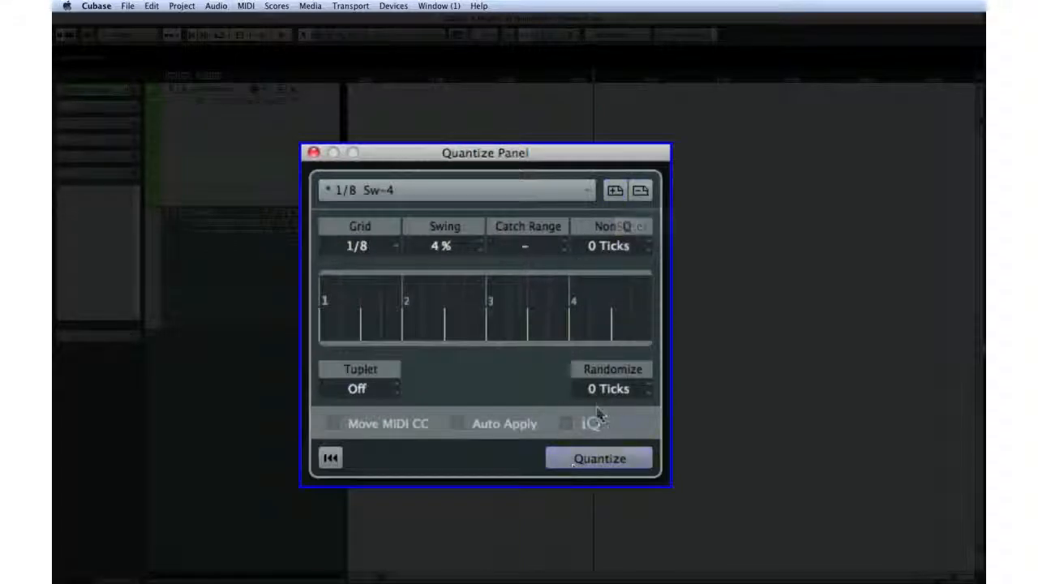
left_click(566, 424)
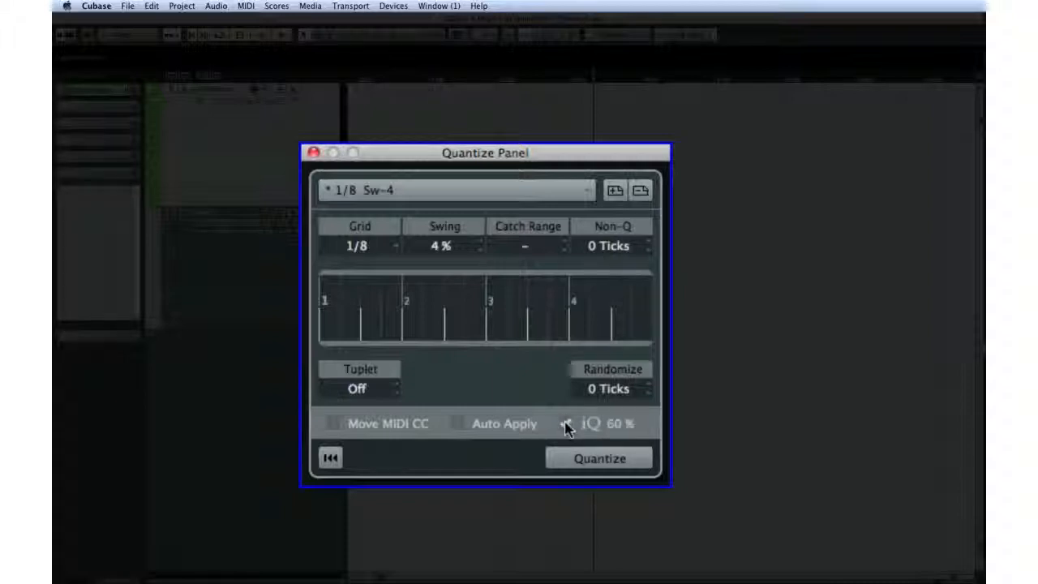
left_click(566, 423)
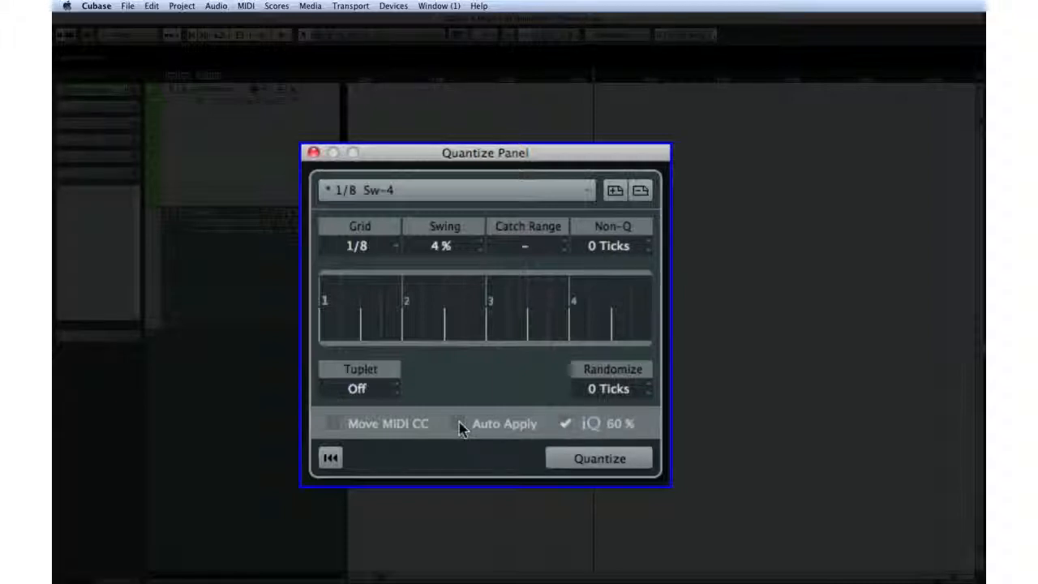